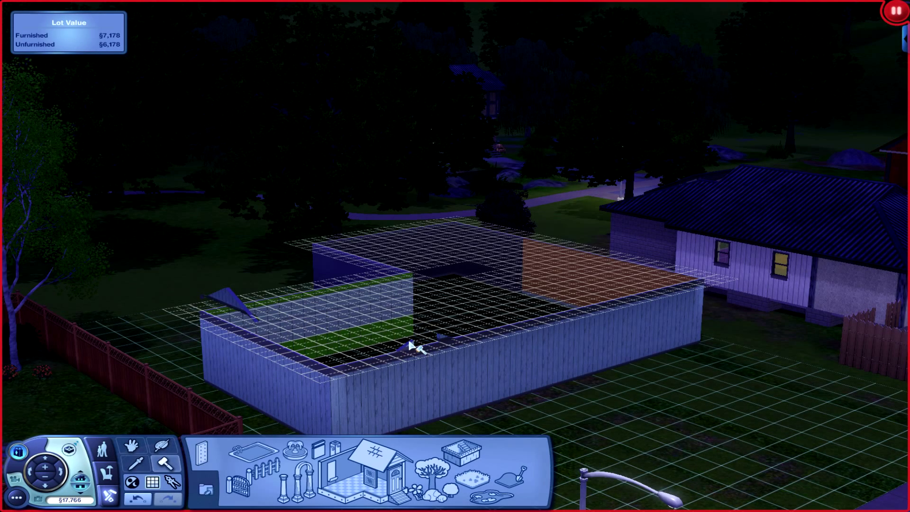
Lay the dark red floor pattern across the whole L-shaped interior
click(438, 330)
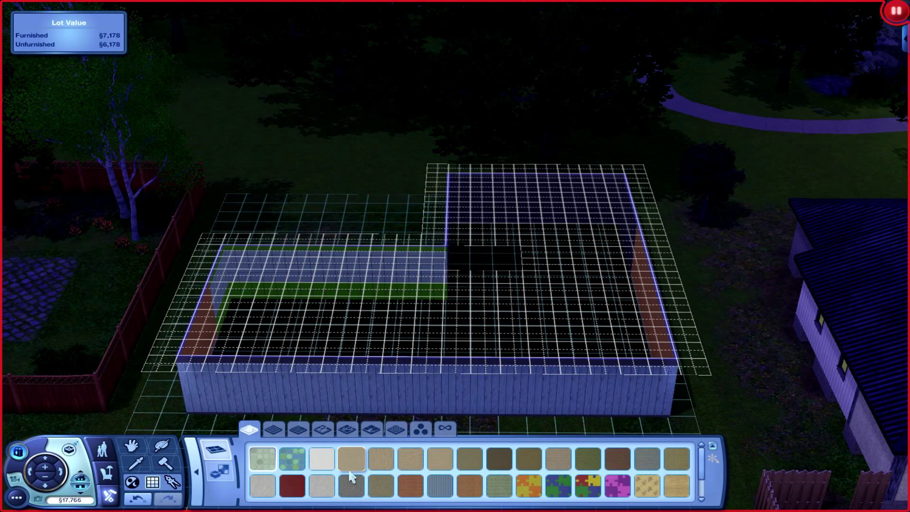
click(291, 485)
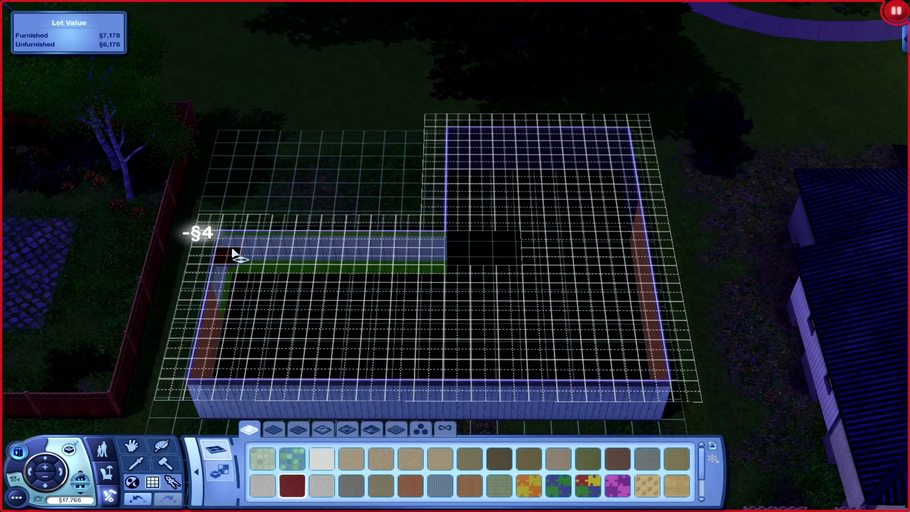
drag(223, 250, 650, 368)
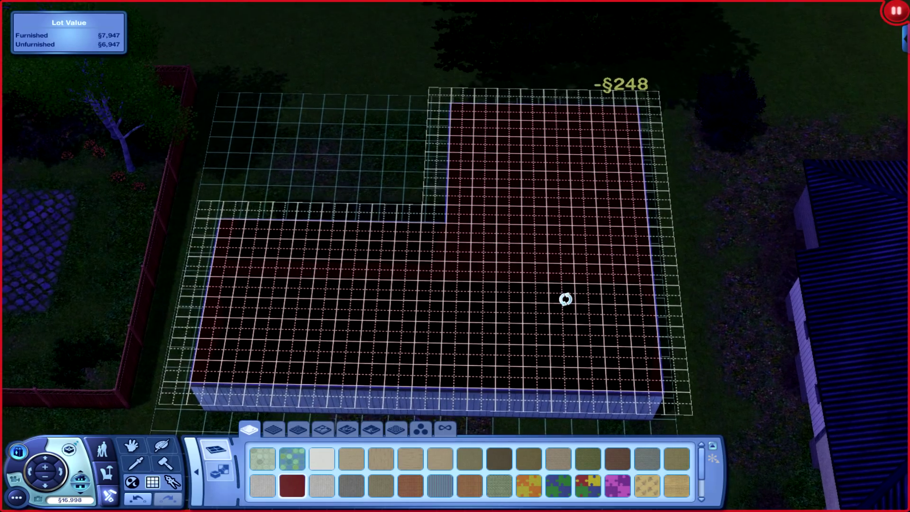
mouse_move(139, 464)
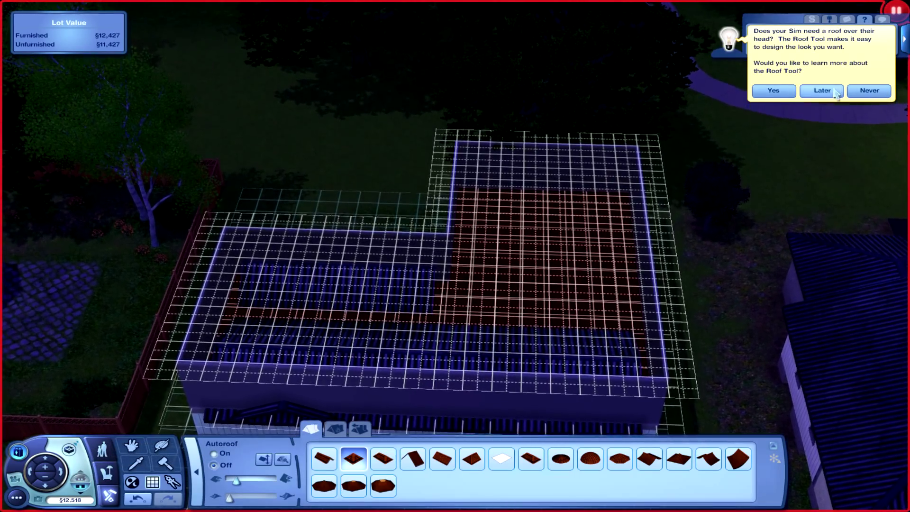
Dismiss the roof tip and drag gable roofs over the back wing and the left wing
click(823, 91)
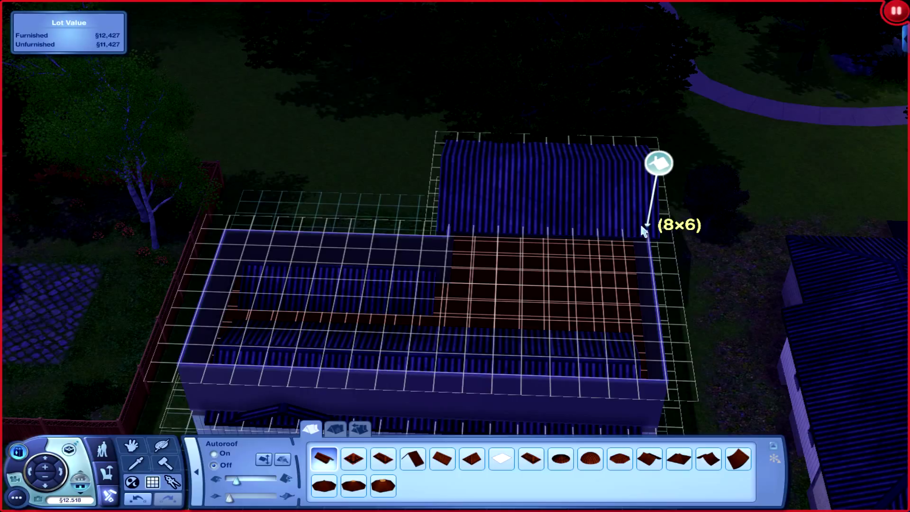
drag(645, 228, 645, 297)
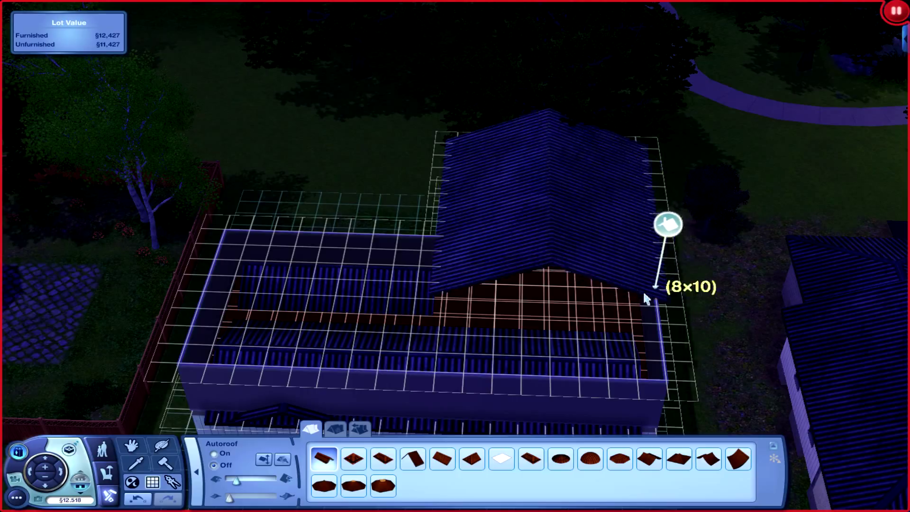
drag(647, 298, 648, 358)
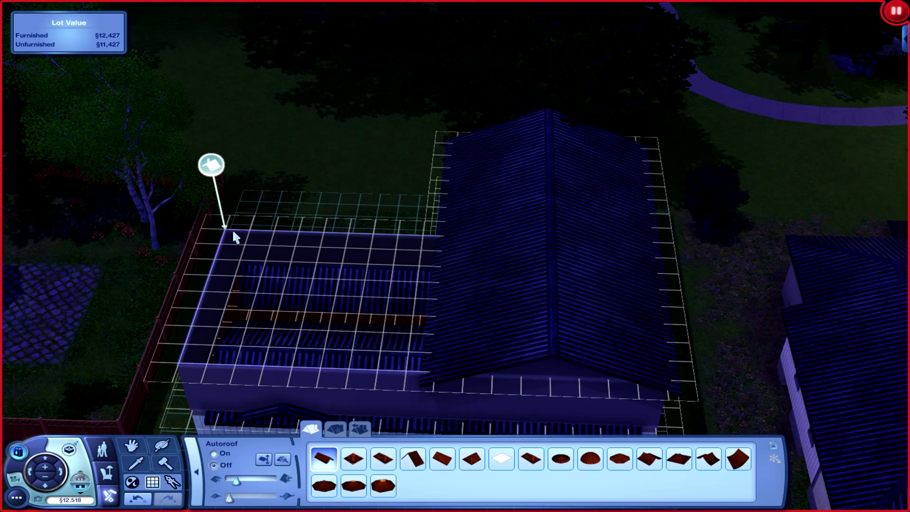
drag(226, 225, 434, 374)
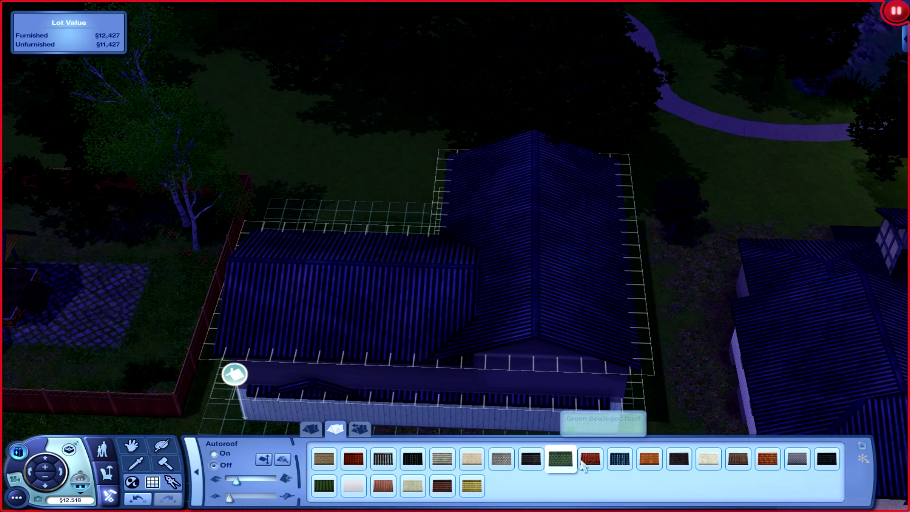
Choose a different roof material and the last roof shape in the other style set
click(619, 458)
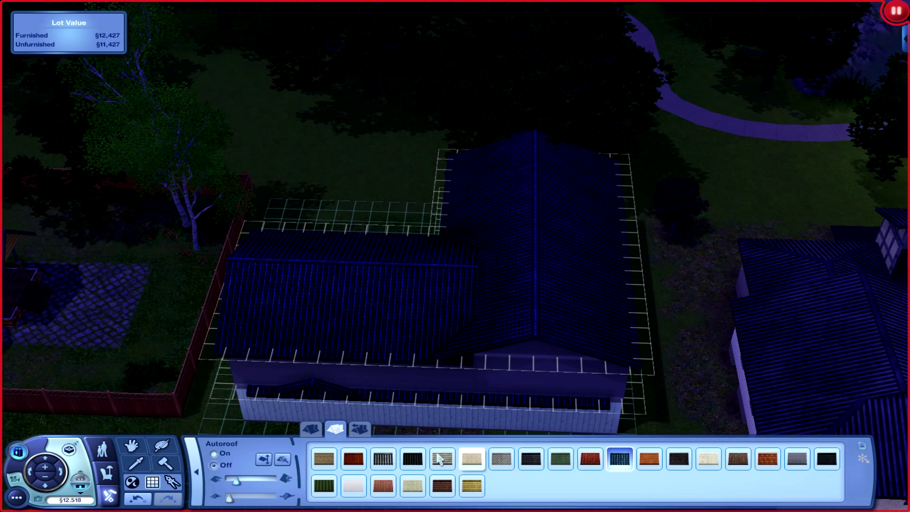
click(360, 428)
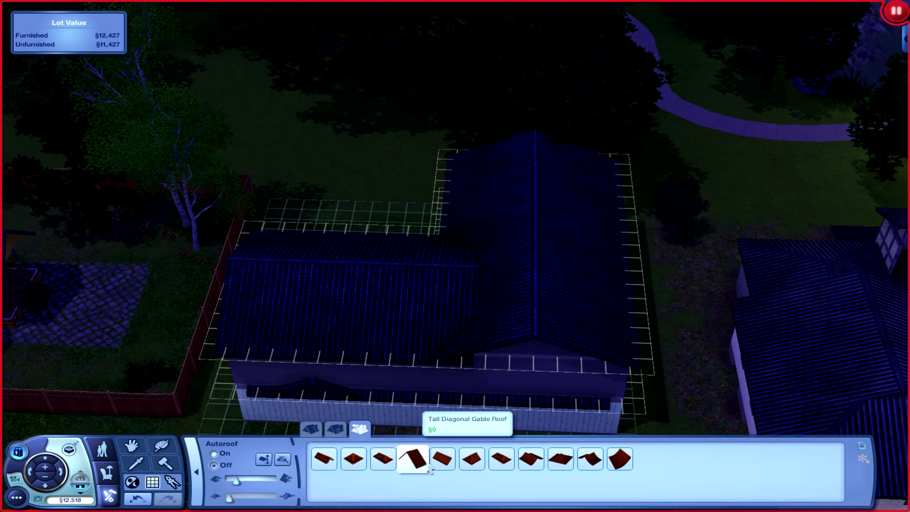
click(618, 459)
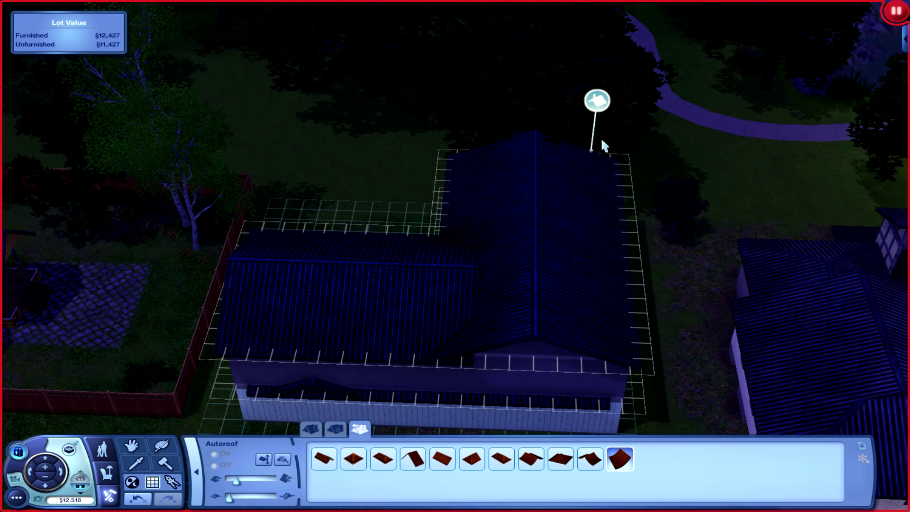
mouse_move(374, 261)
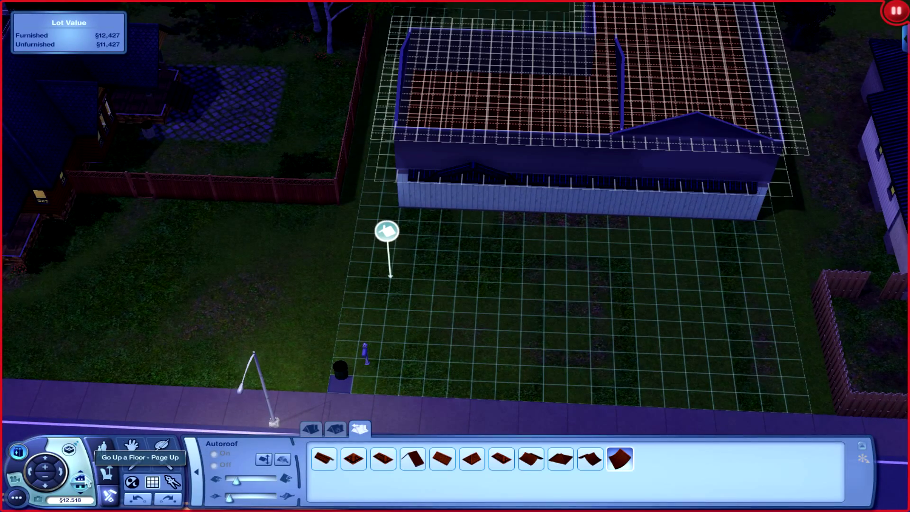
mouse_move(439, 225)
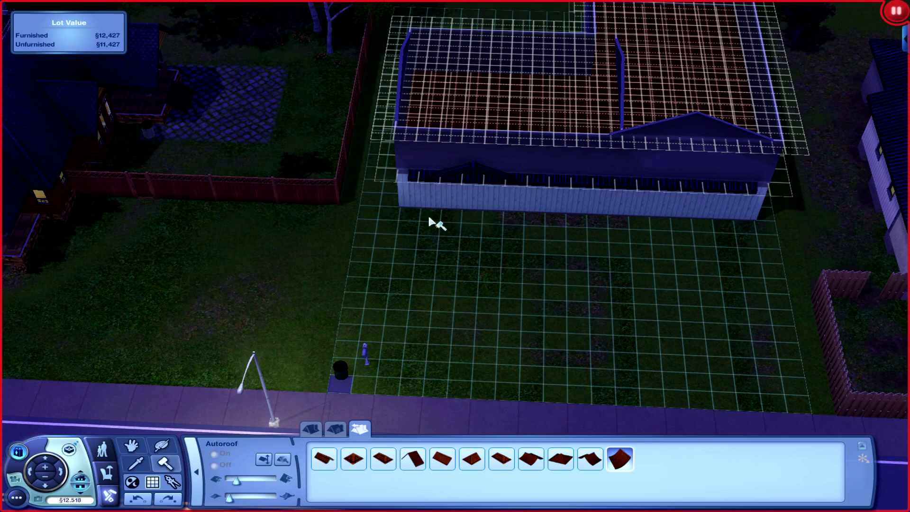
Go up a floor and add upper-storey floor and walls over the front section
click(432, 174)
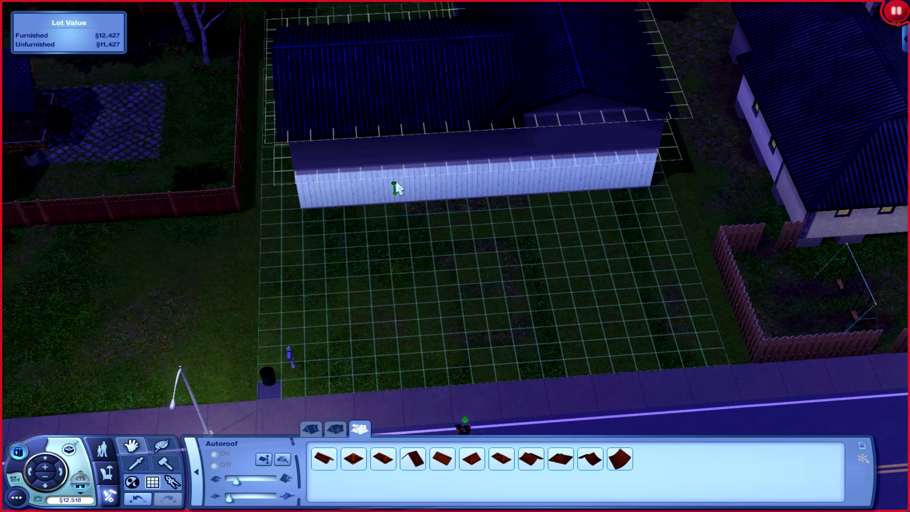
click(395, 189)
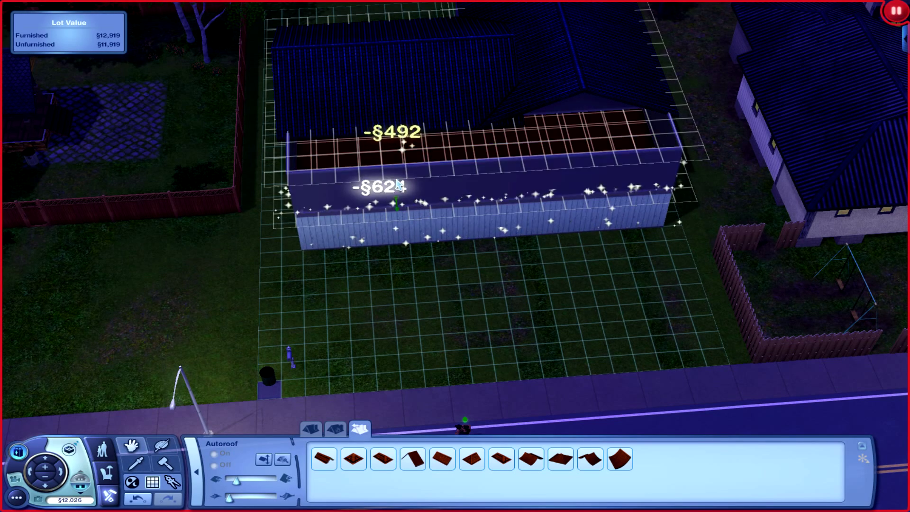
click(382, 200)
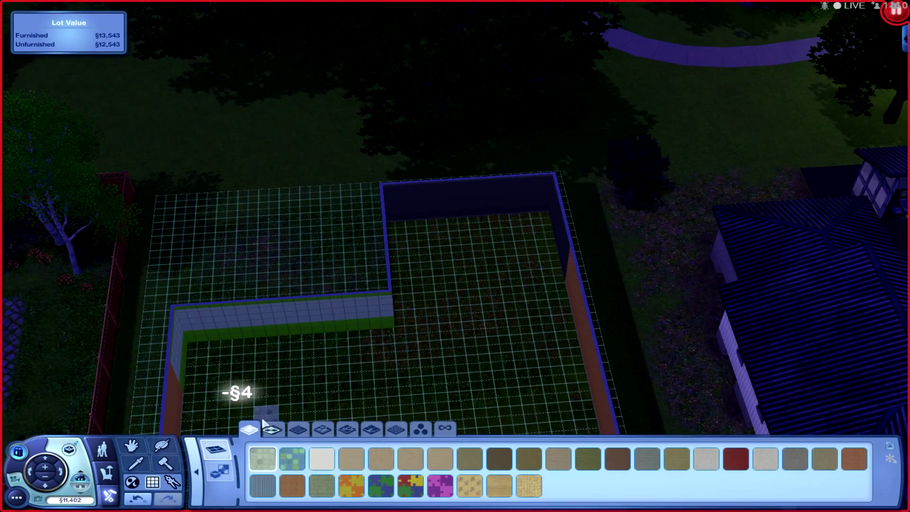
mouse_move(296, 429)
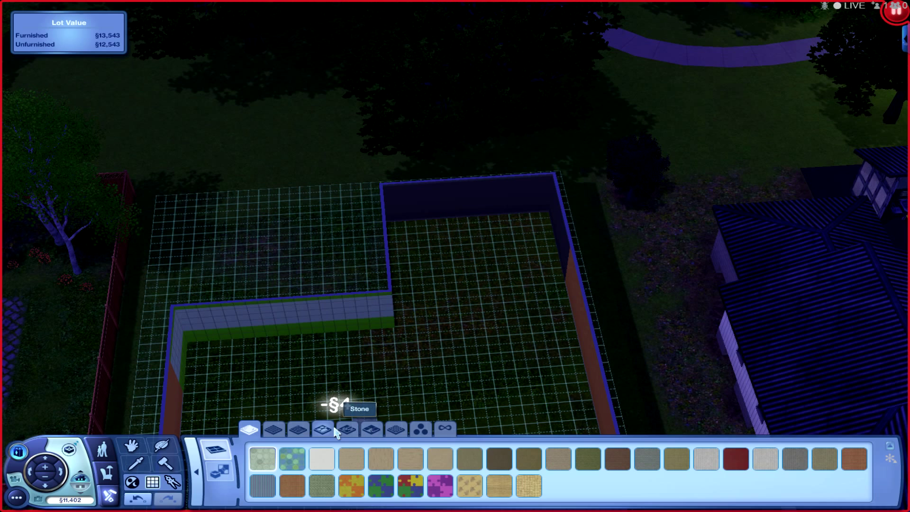
Lay large two-colour checkered tiles in the left ground-floor room and pick a covering for the other rooms
click(323, 430)
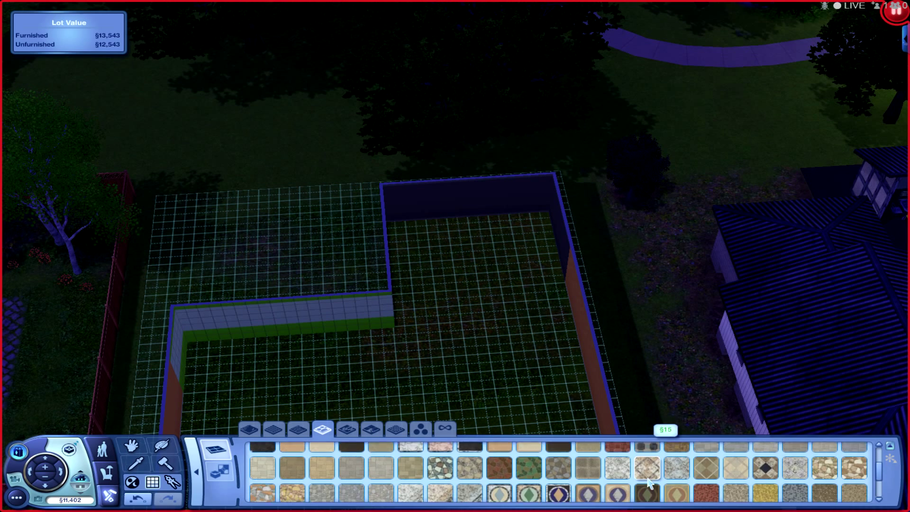
click(298, 429)
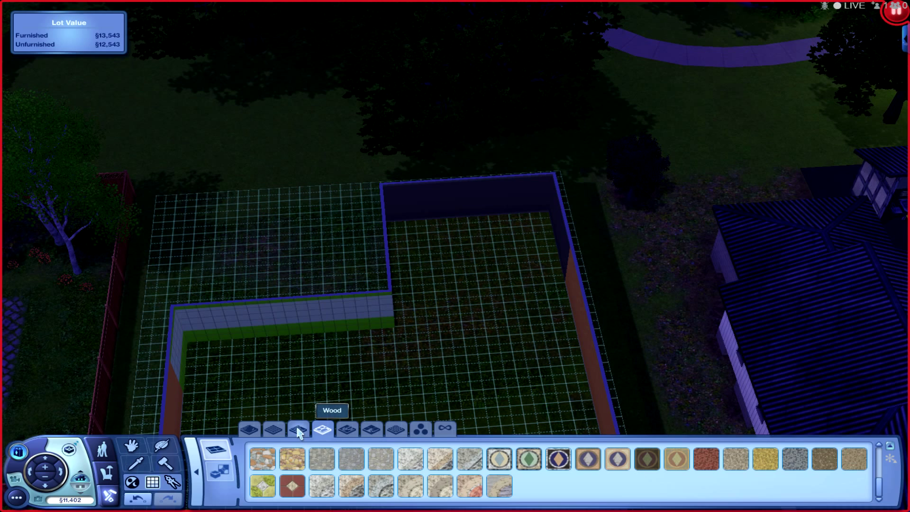
click(273, 429)
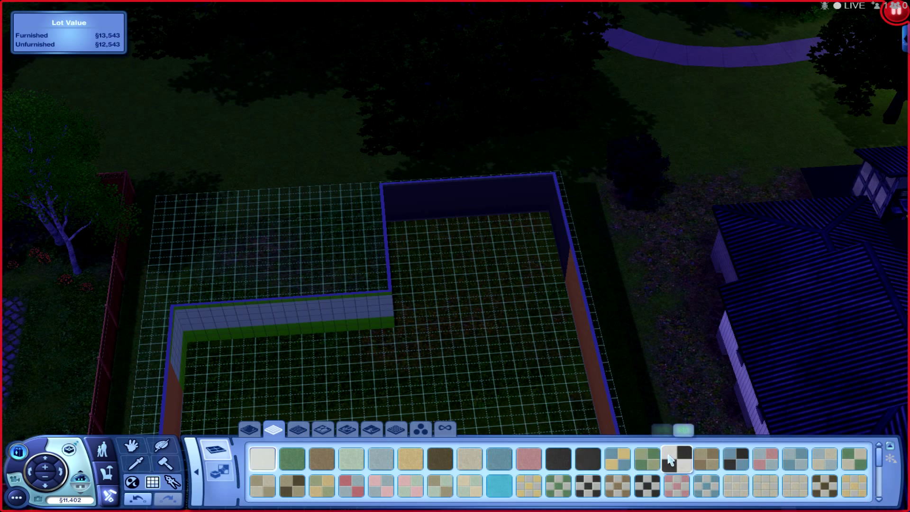
mouse_move(675, 459)
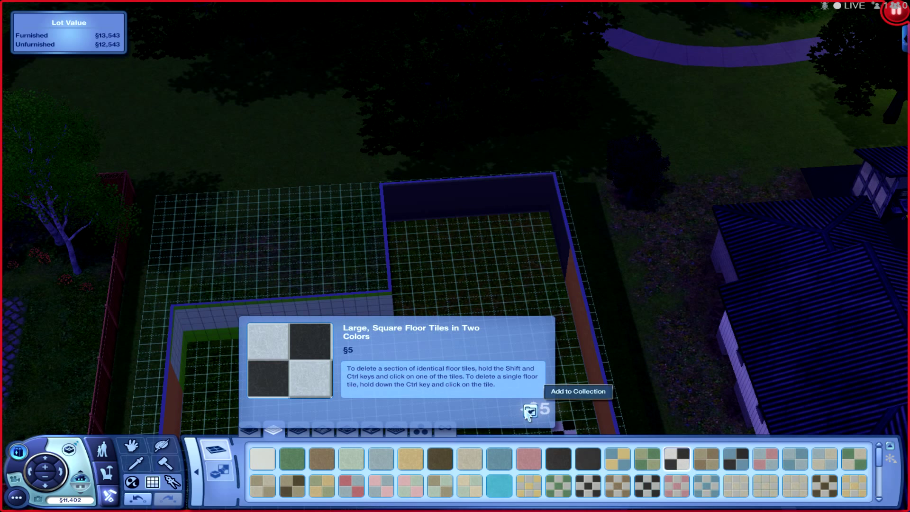
click(258, 371)
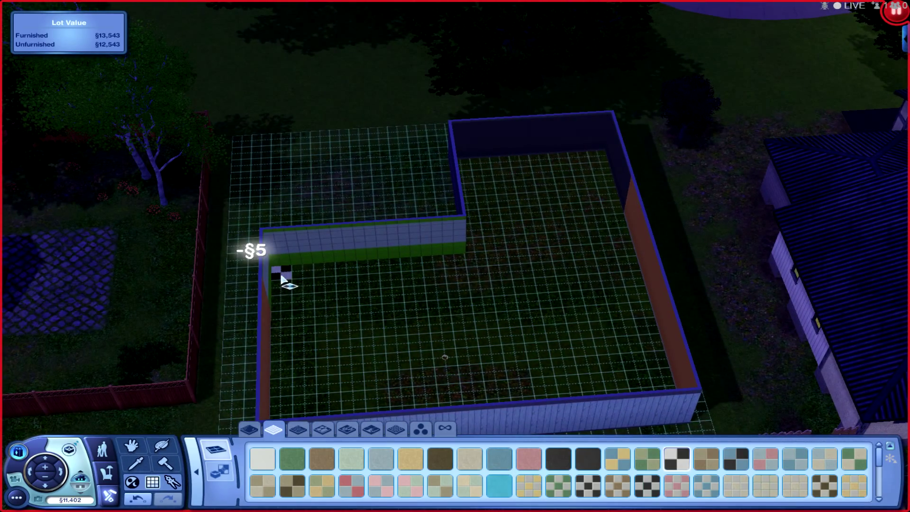
drag(282, 273, 459, 323)
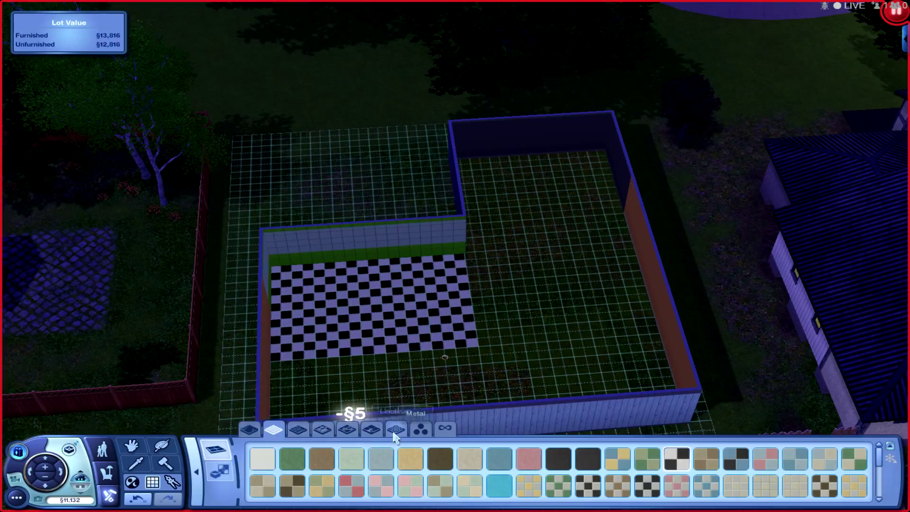
mouse_move(421, 430)
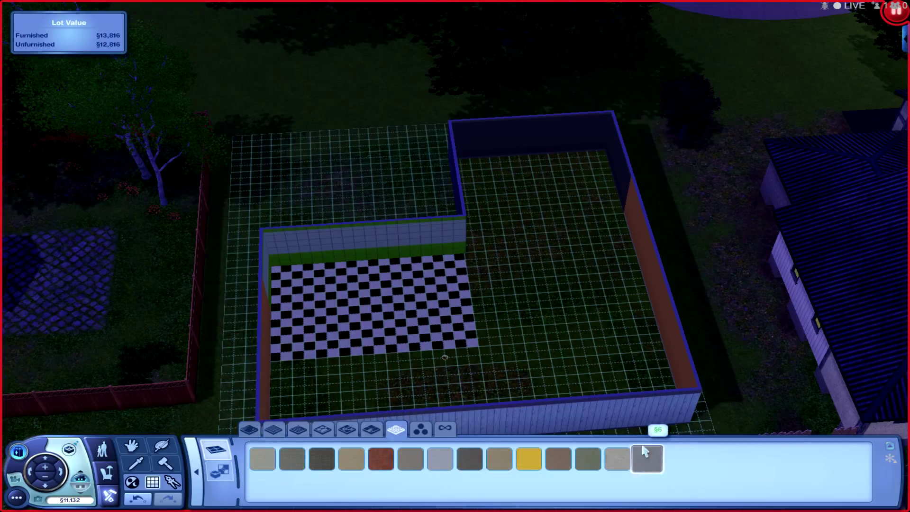
click(647, 458)
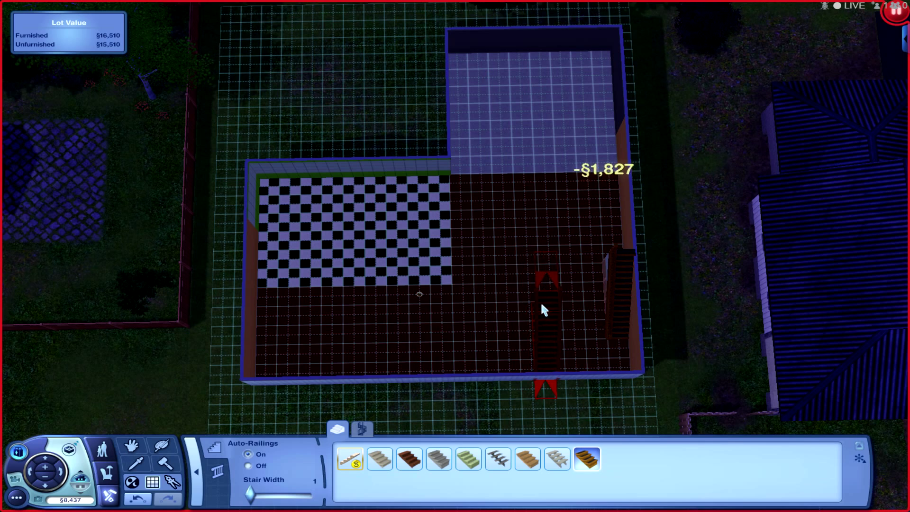
Place the staircase and install the double Spinal Therapy Door in the middle of the front wall
click(544, 309)
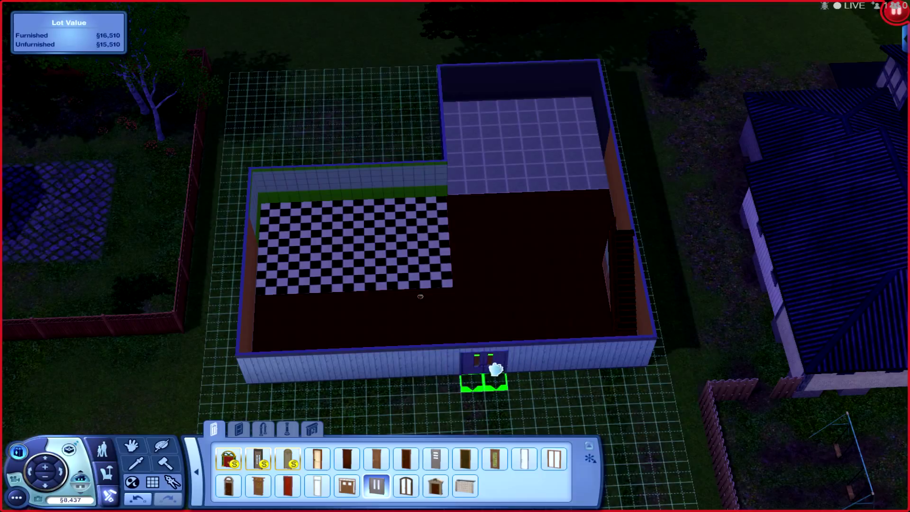
click(483, 369)
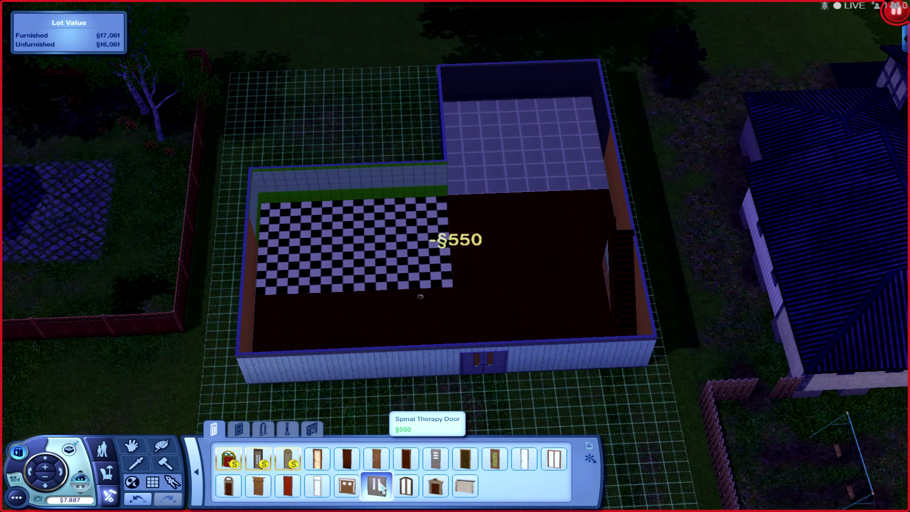
click(376, 485)
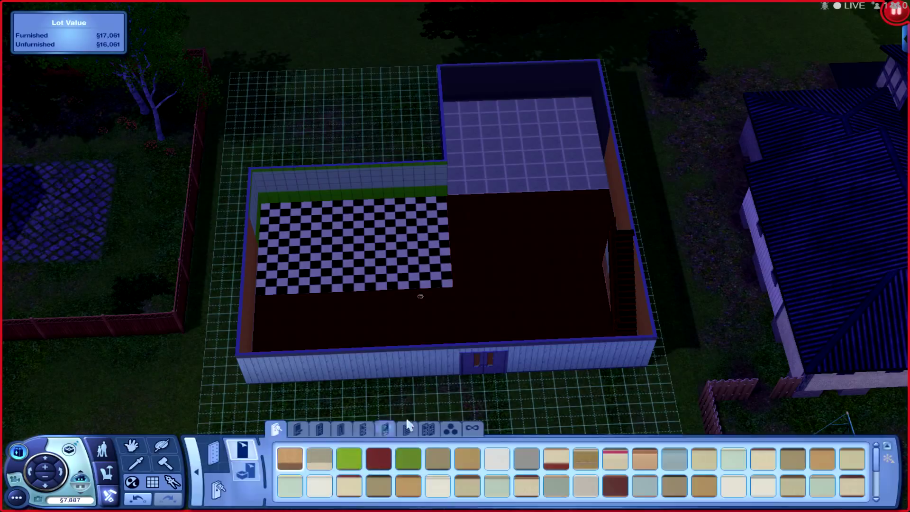
mouse_move(276, 428)
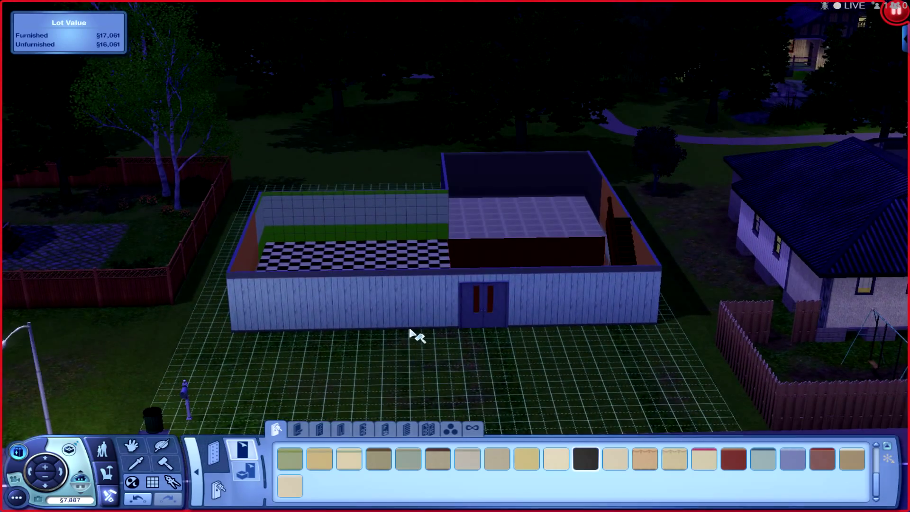
Apply a red brick covering from the Masonry category to the exterior walls
click(440, 459)
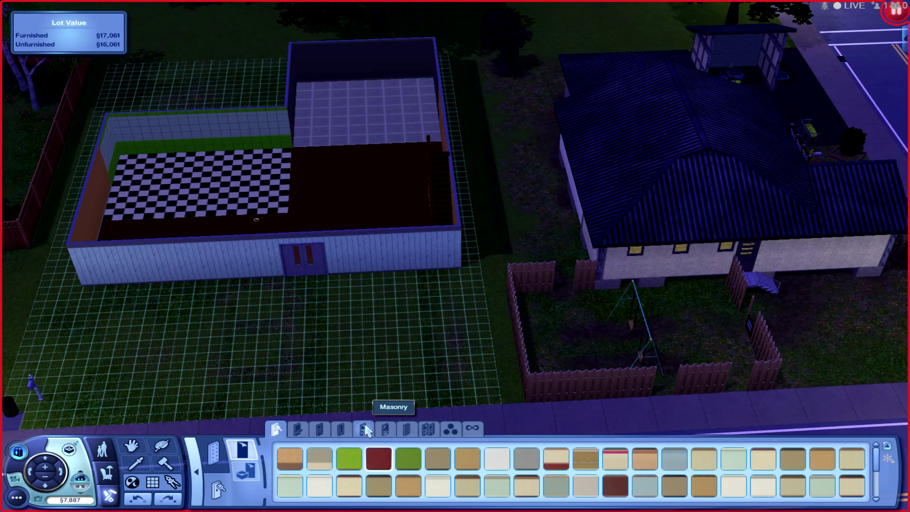
click(407, 429)
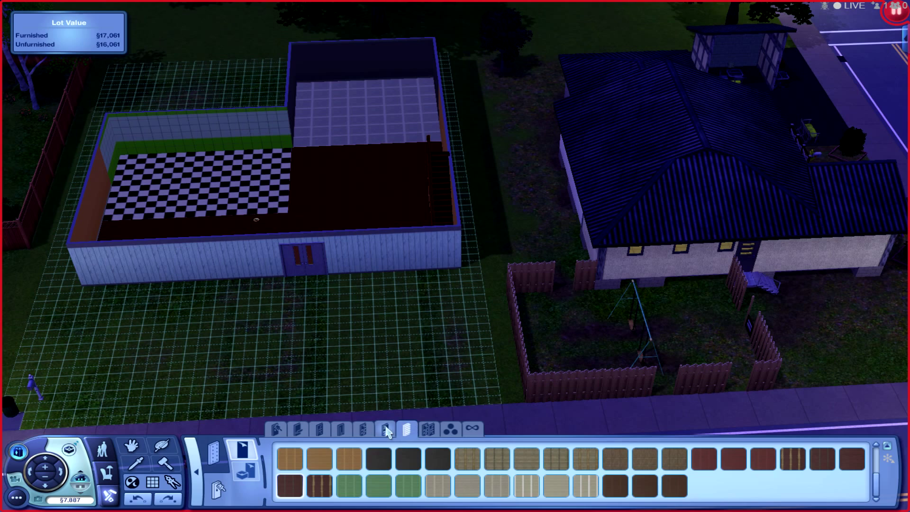
click(385, 429)
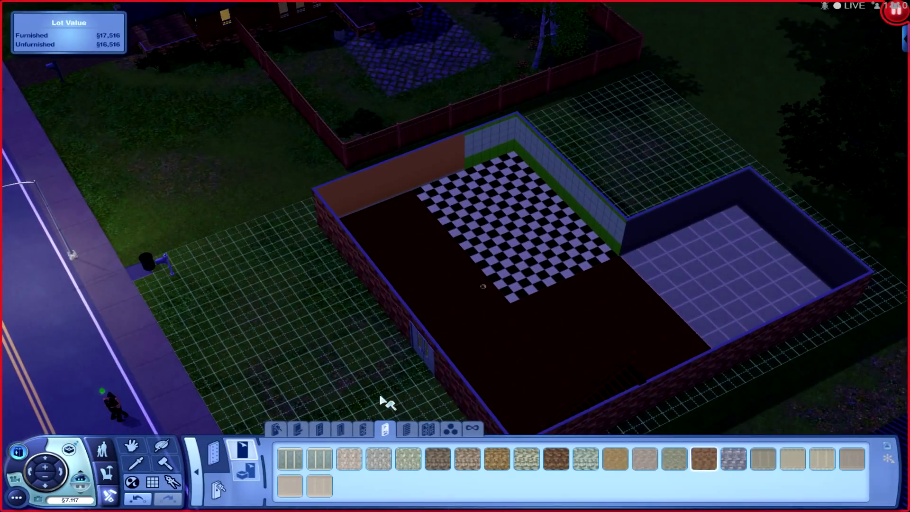
mouse_move(299, 428)
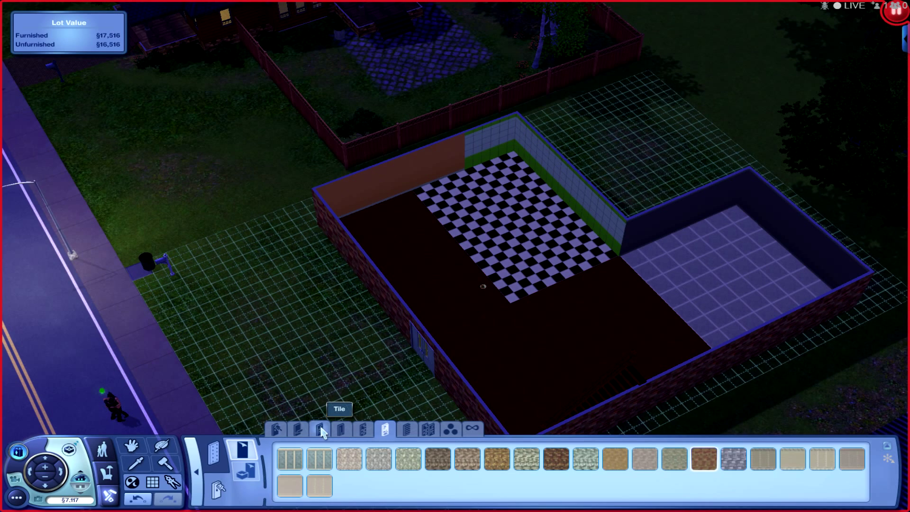
Cover the tiled room's back wall and its shared wall with the large room
click(342, 429)
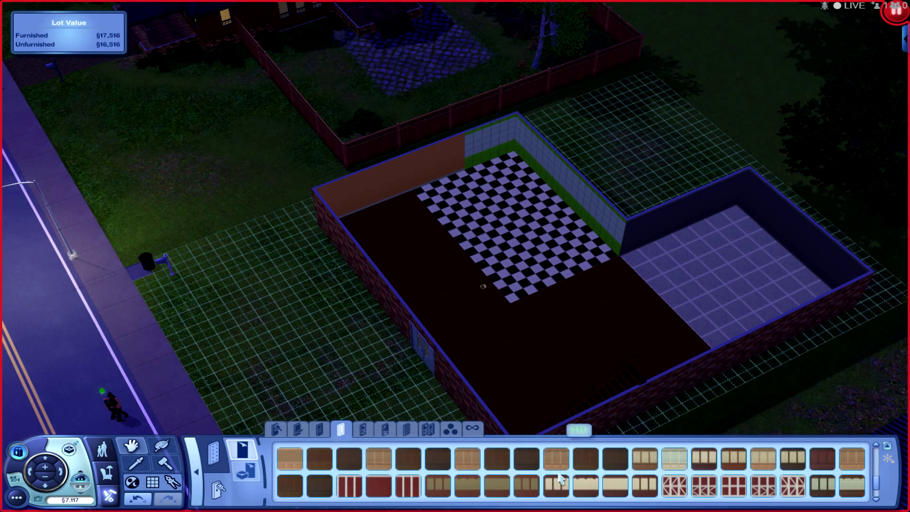
click(319, 429)
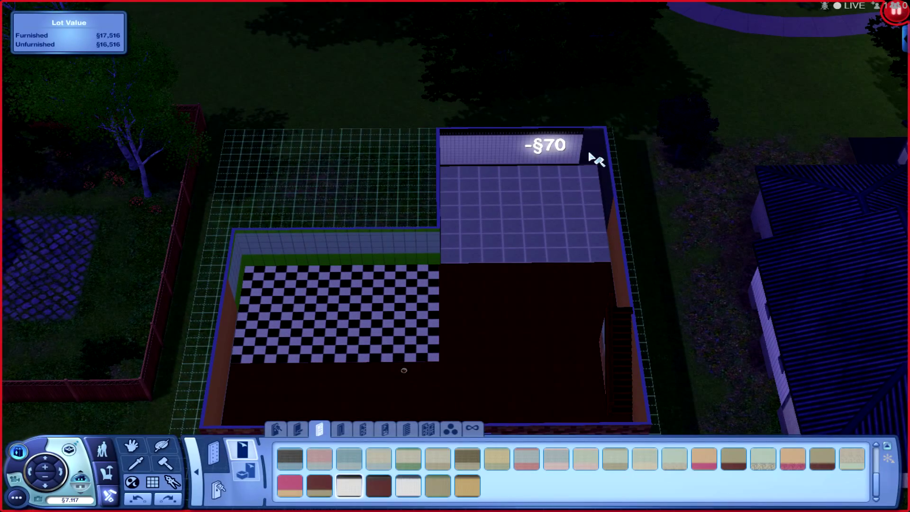
click(623, 249)
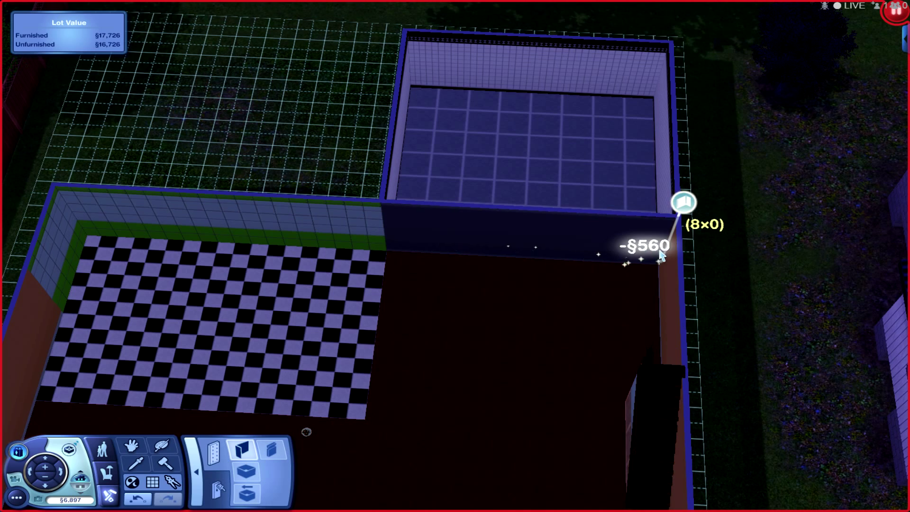
click(241, 445)
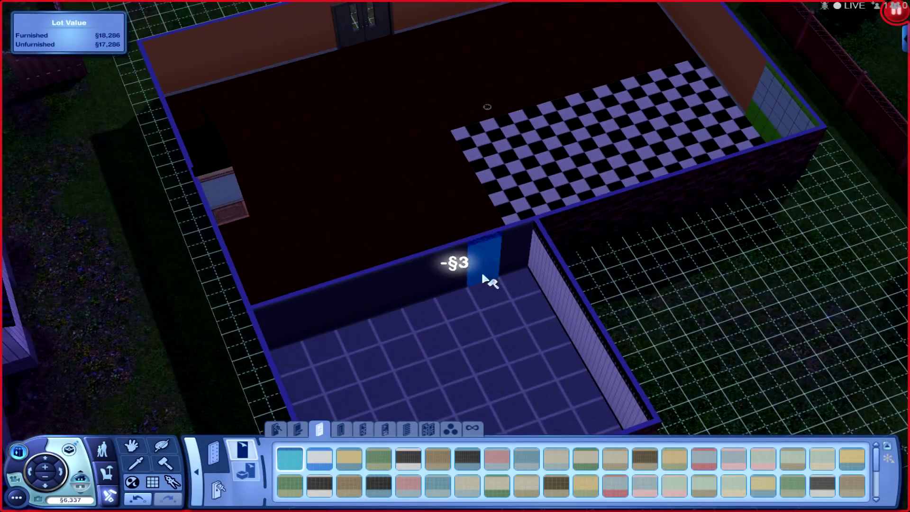
mouse_move(131, 445)
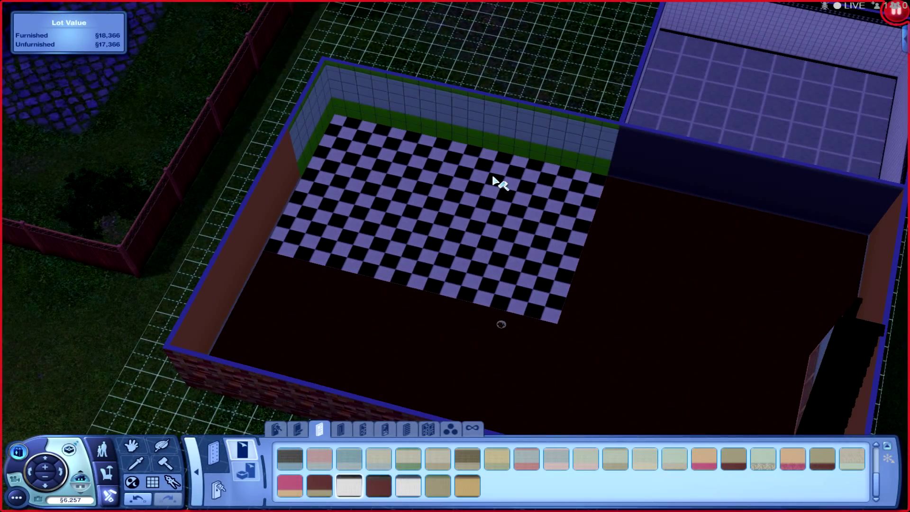
mouse_move(276, 429)
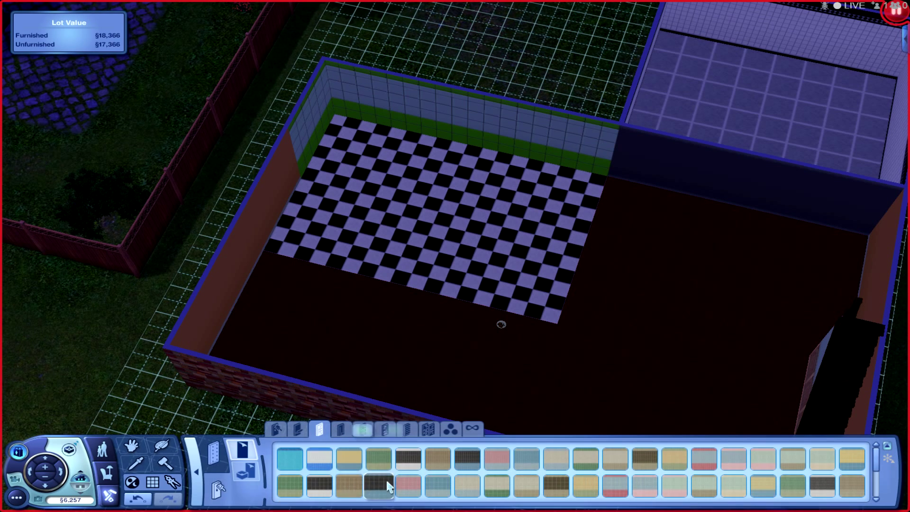
Wallpaper the checkered room's back walls with the dark striped wallpaper
click(319, 457)
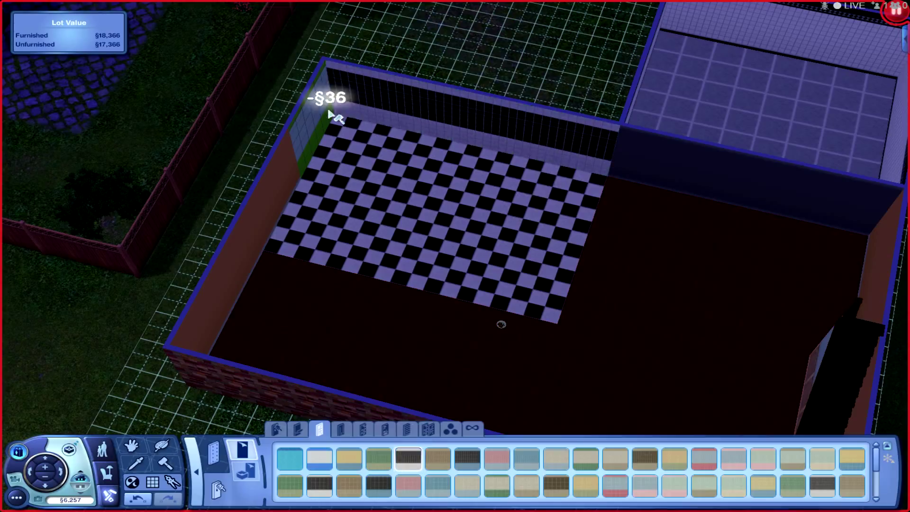
drag(336, 115, 255, 224)
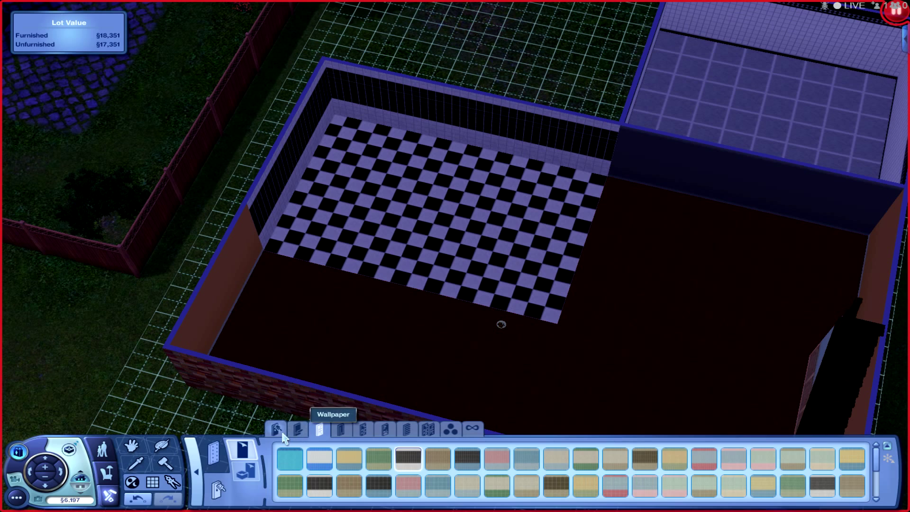
click(275, 429)
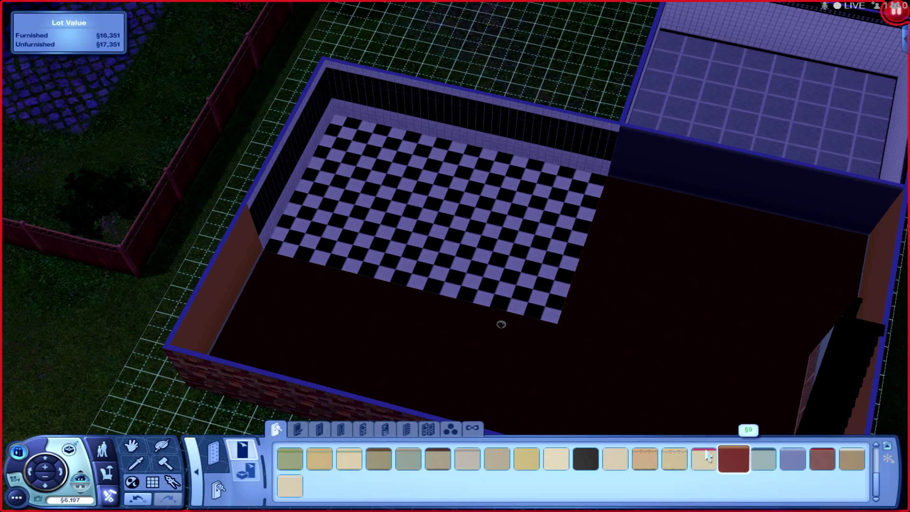
Apply a dark red wallpaper to the large dark-floored room's walls, then switch to Buy Mode
click(732, 457)
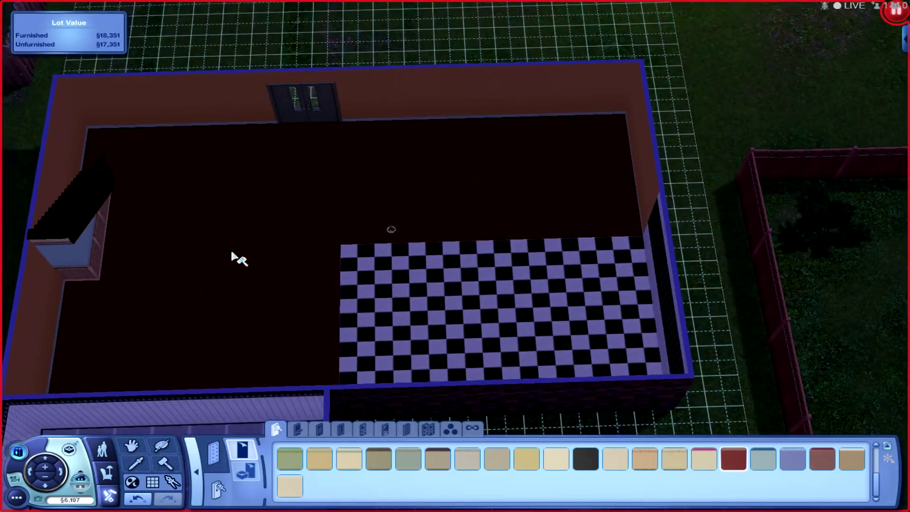
click(407, 109)
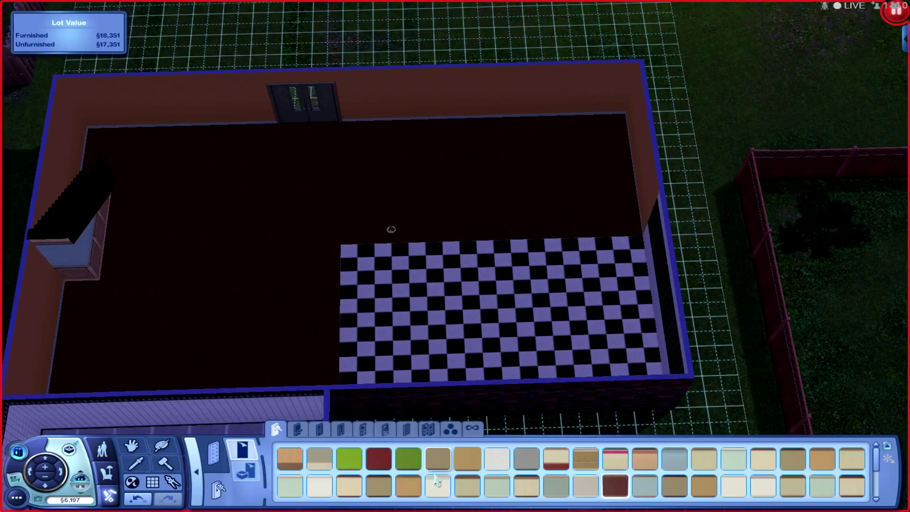
click(603, 102)
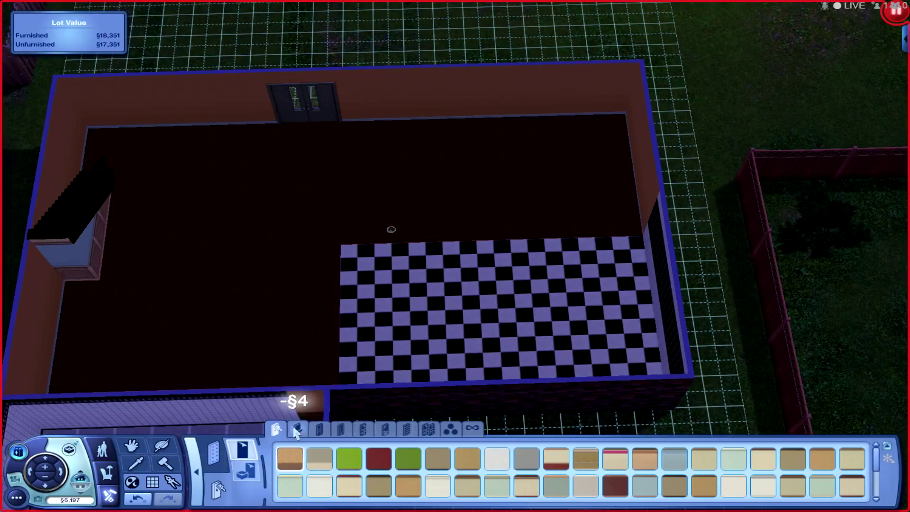
click(296, 429)
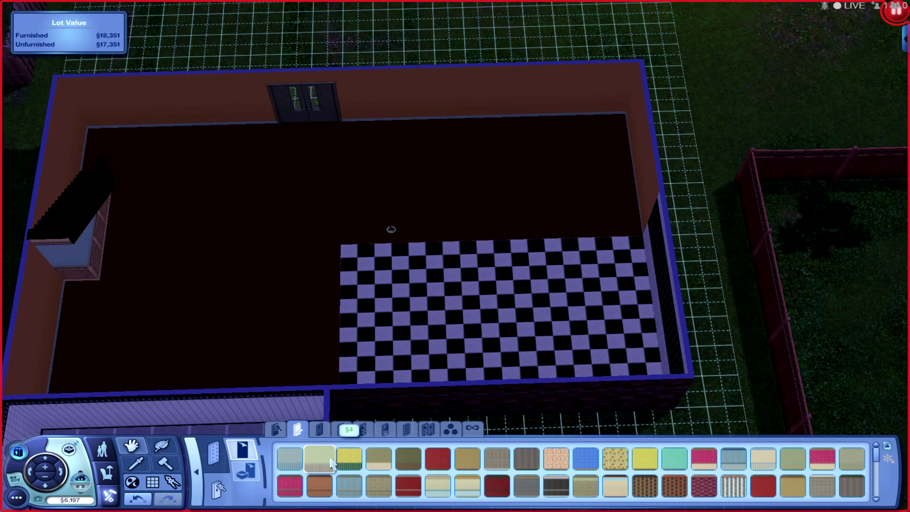
click(436, 460)
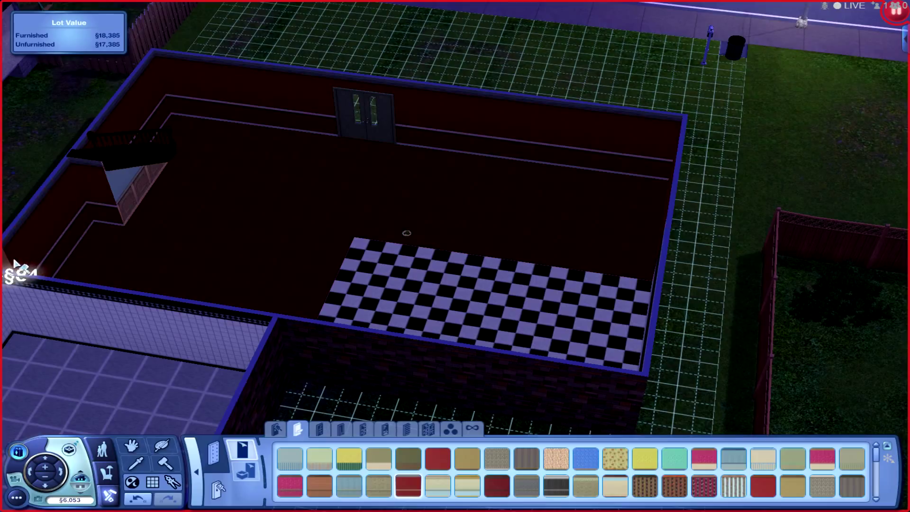
click(151, 189)
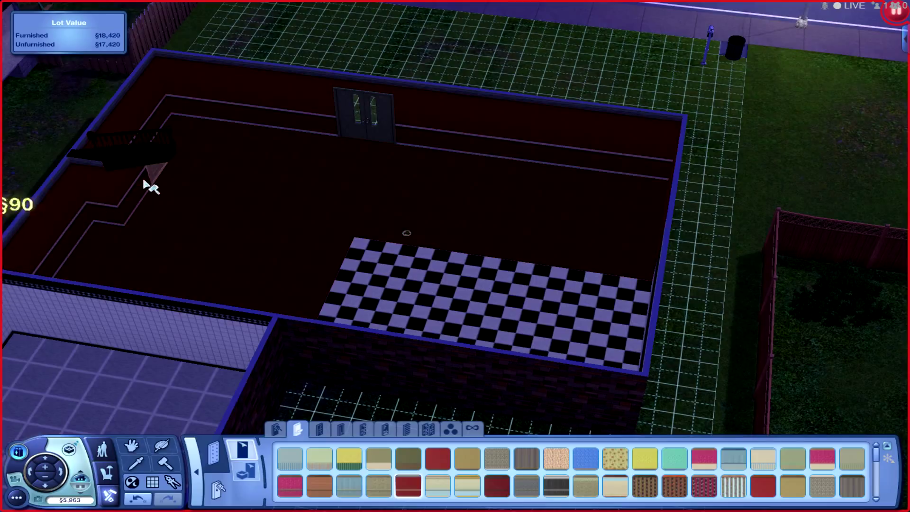
mouse_move(174, 171)
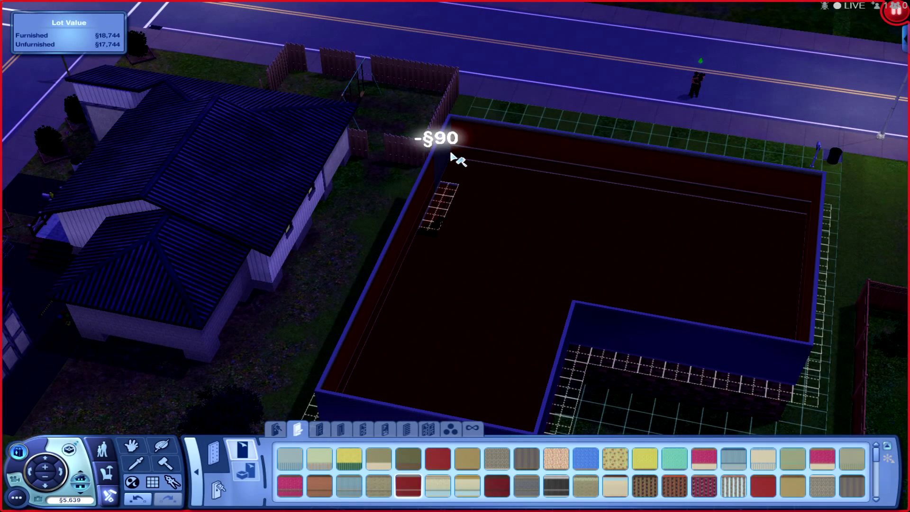
click(456, 224)
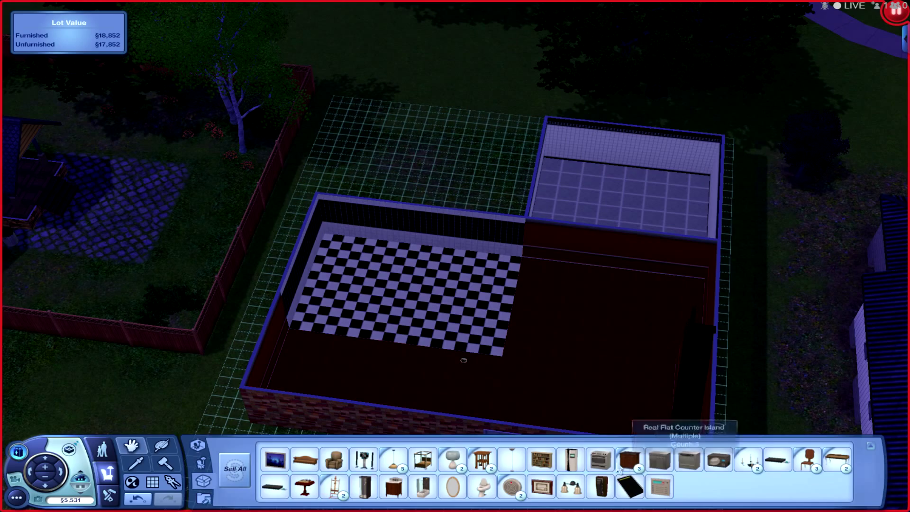
Place a kitchen appliance and counters beside the stove and fridge on the back wall
click(447, 273)
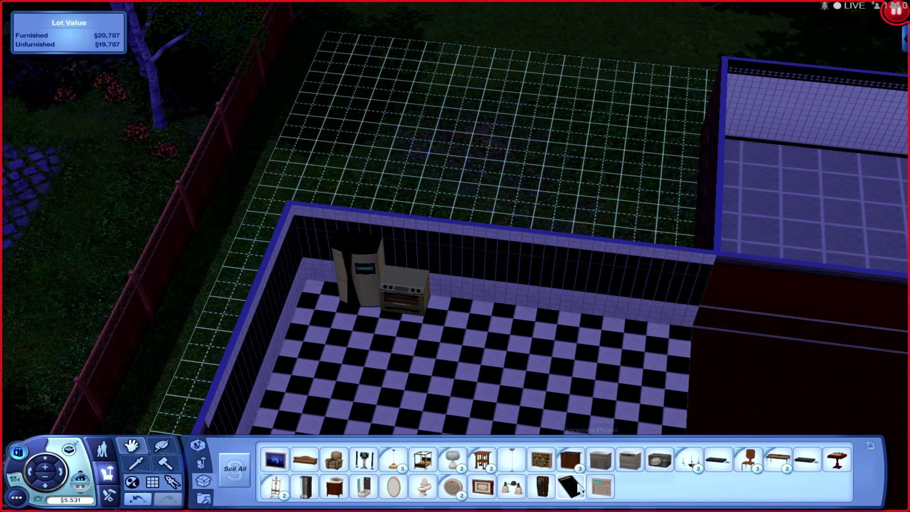
click(570, 487)
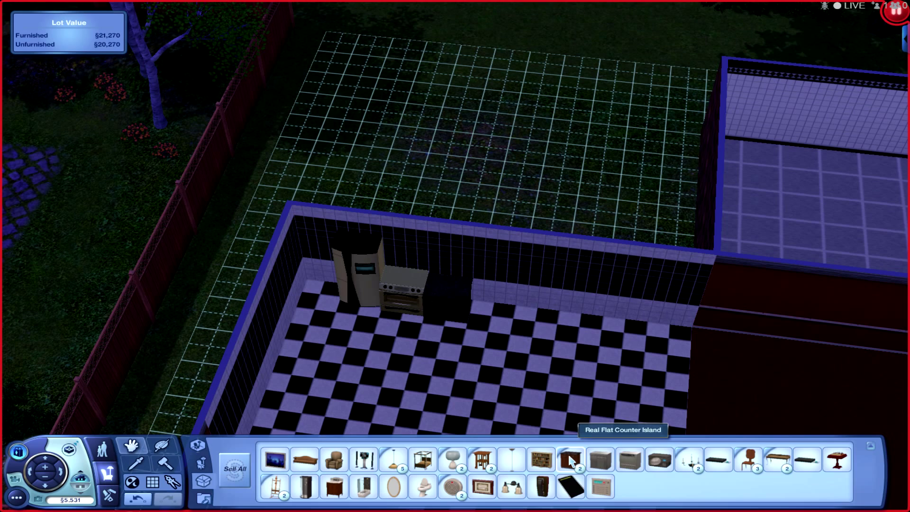
click(570, 459)
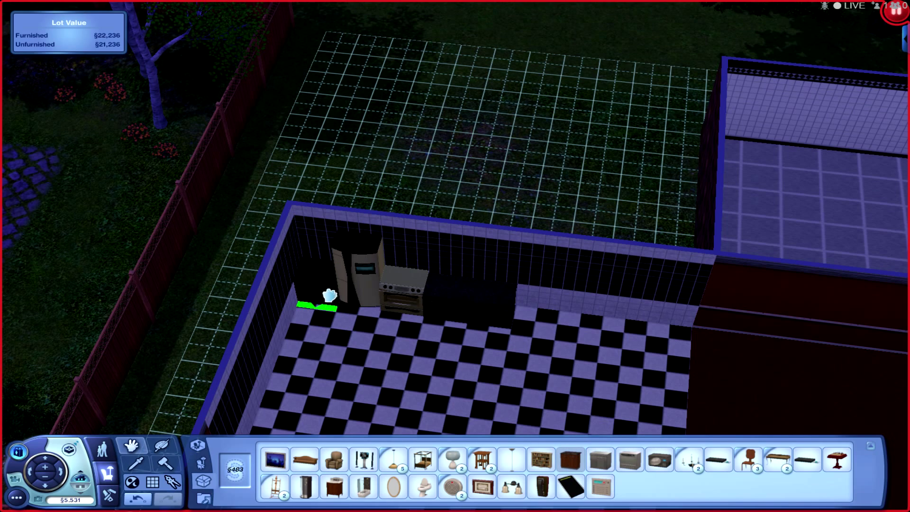
Add the dishwasher and another counter piece into the back counter row
click(546, 324)
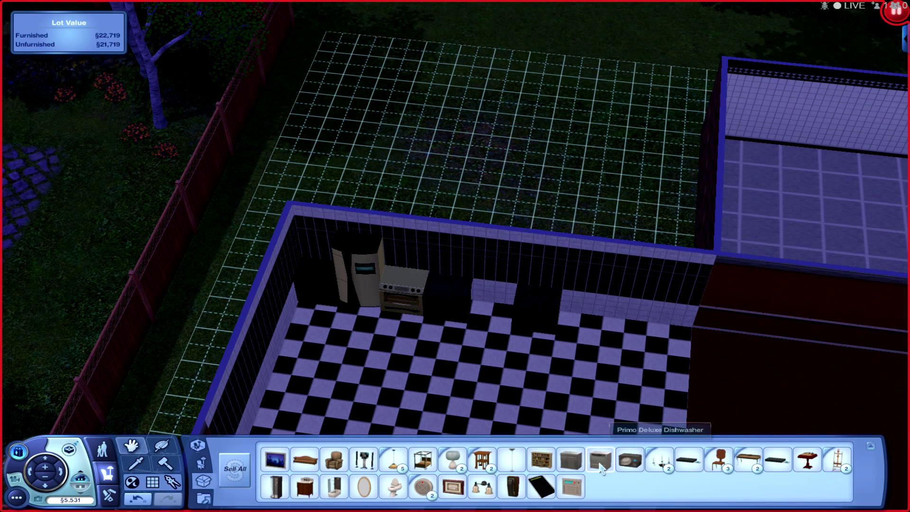
click(600, 460)
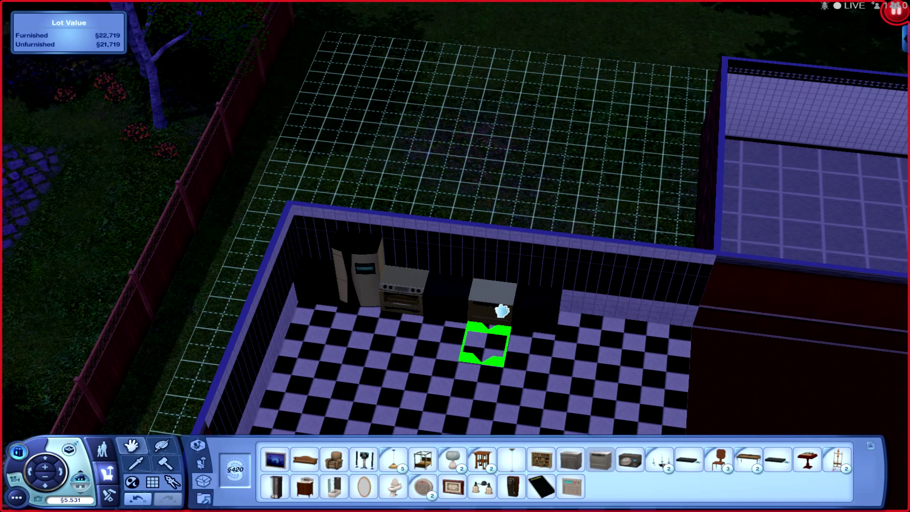
click(484, 343)
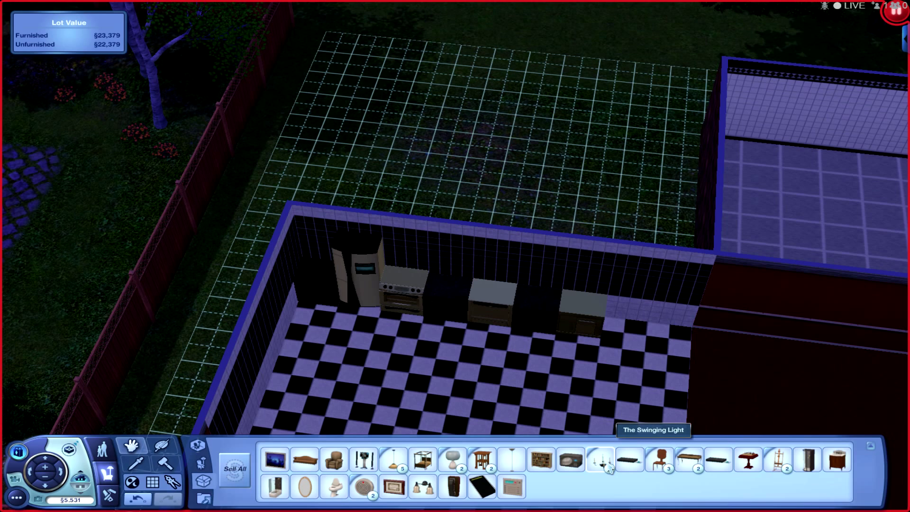
mouse_move(571, 461)
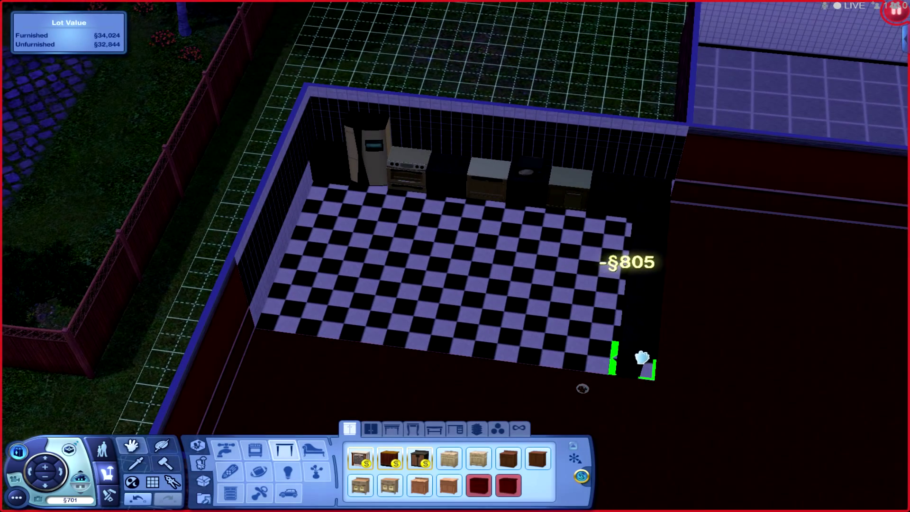
Place a corner counter and dark pieces on the kitchen floor and right edge
click(623, 357)
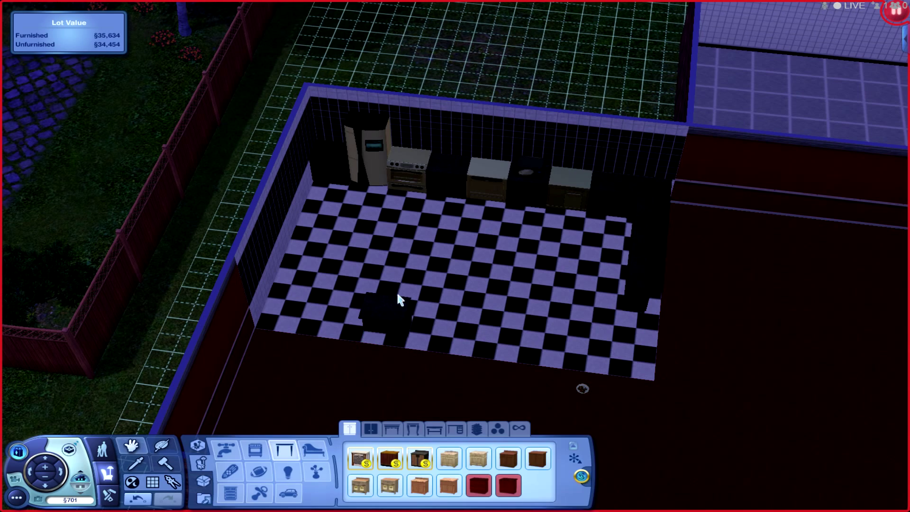
click(441, 322)
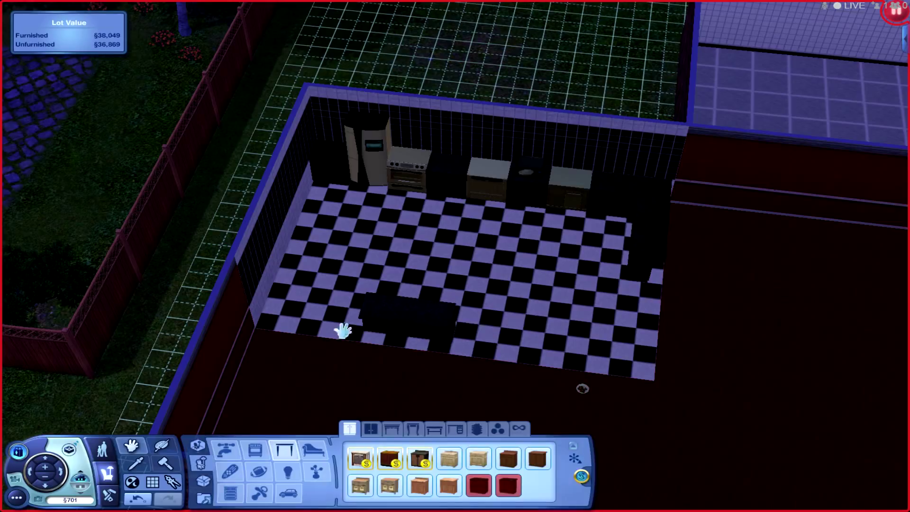
mouse_move(320, 172)
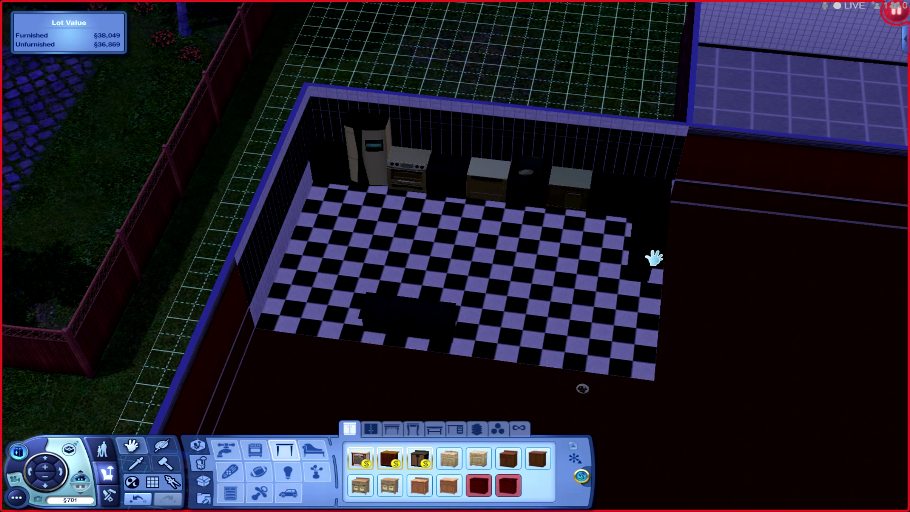
click(337, 191)
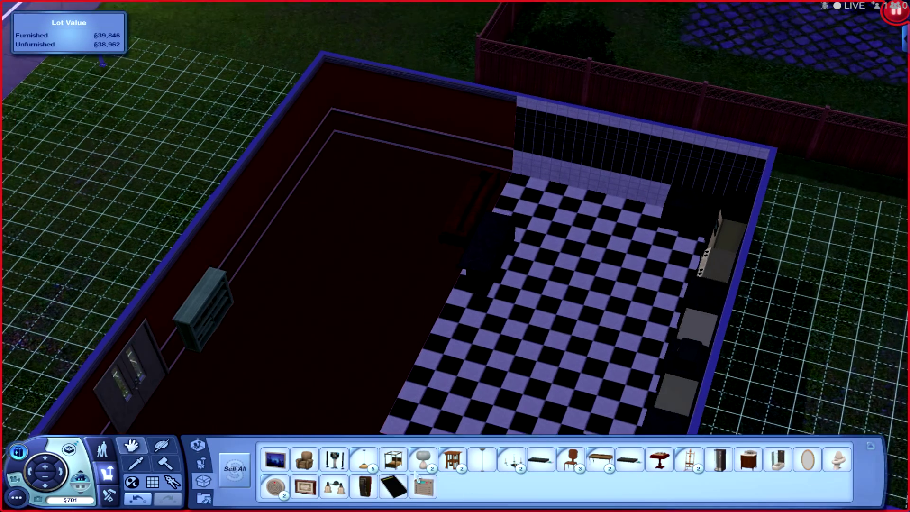
mouse_move(425, 486)
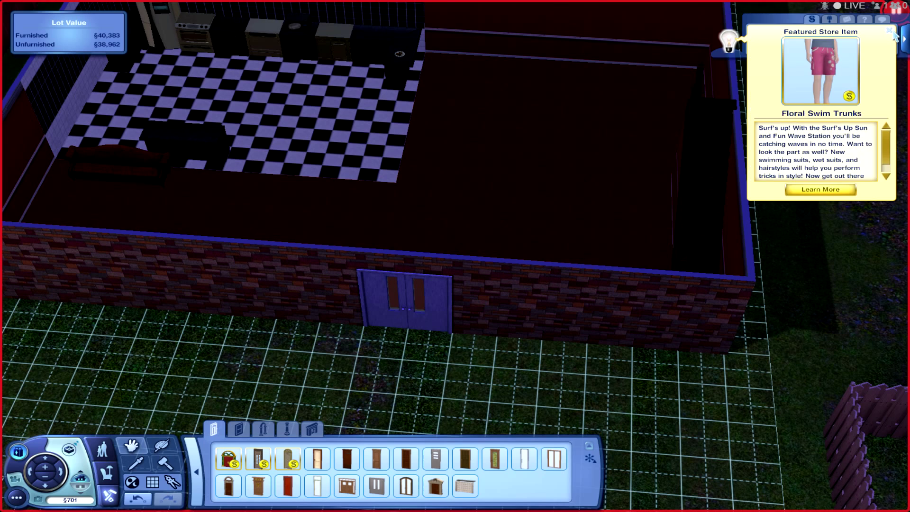
Close the Featured Store Item advertisement
click(891, 33)
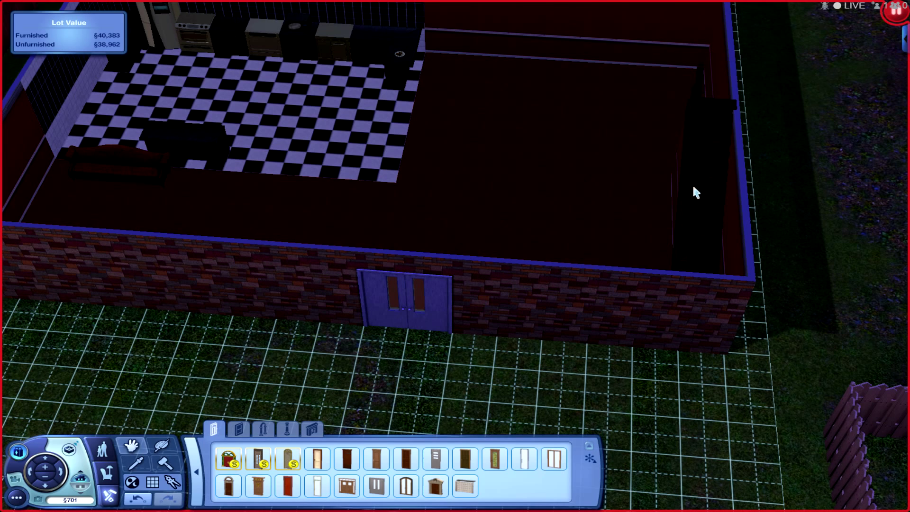
mouse_move(618, 213)
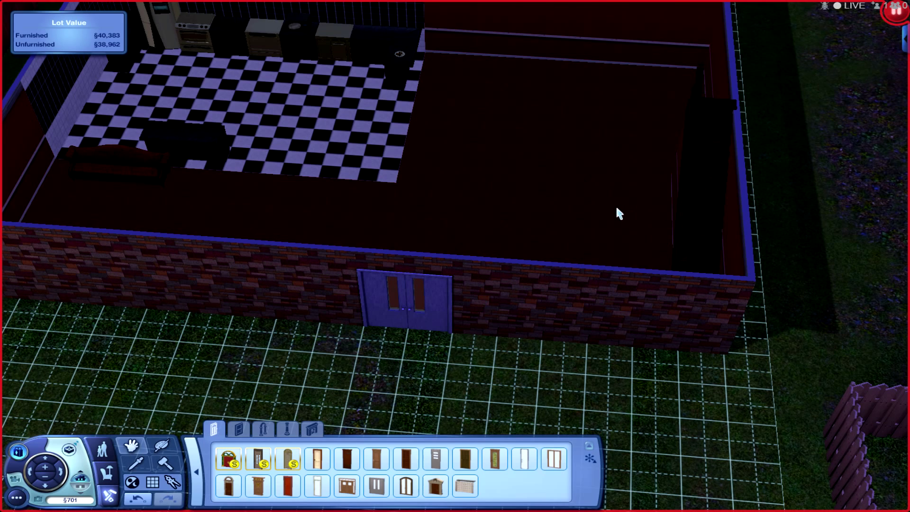
mouse_move(613, 216)
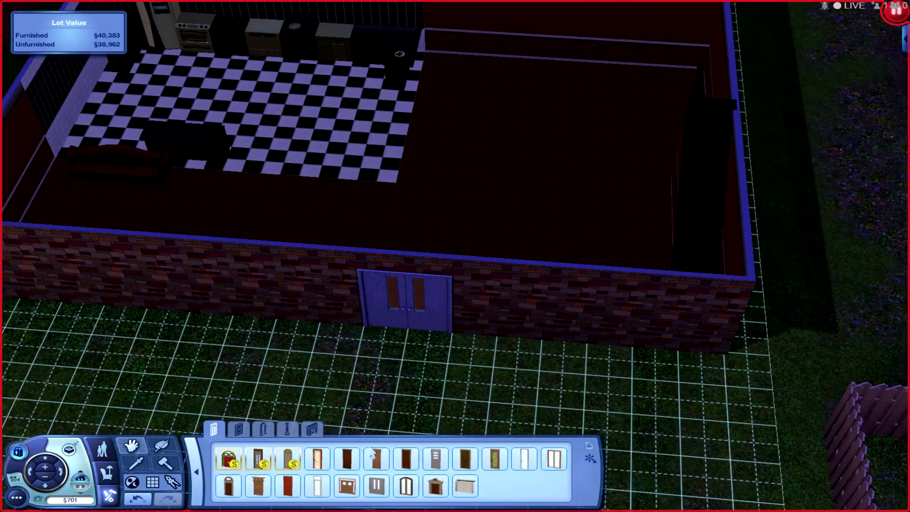
mouse_move(376, 459)
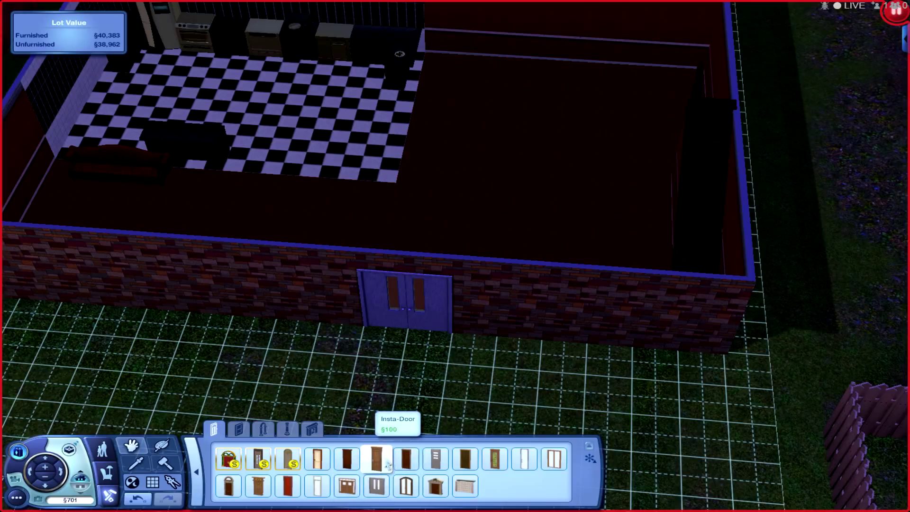
mouse_move(406, 459)
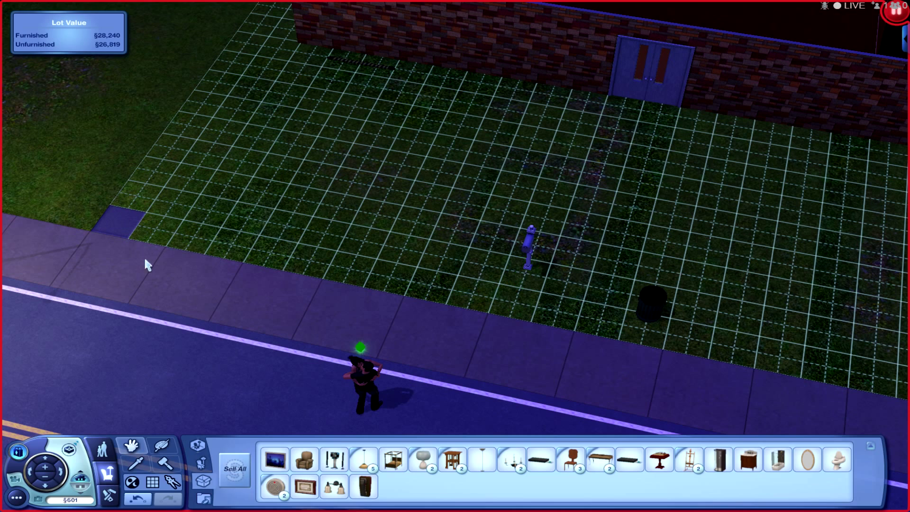
mouse_move(137, 464)
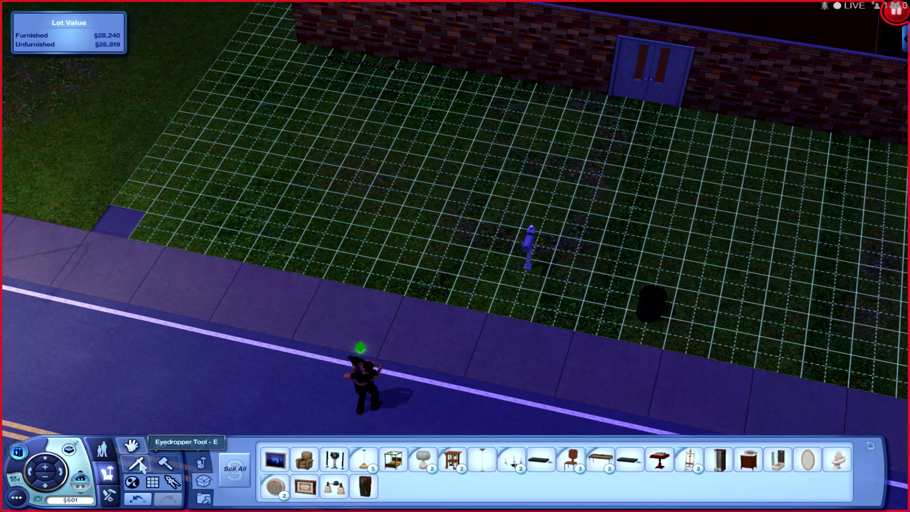
Lay tiled paths from the front doors and the left side to the sidewalk
click(164, 465)
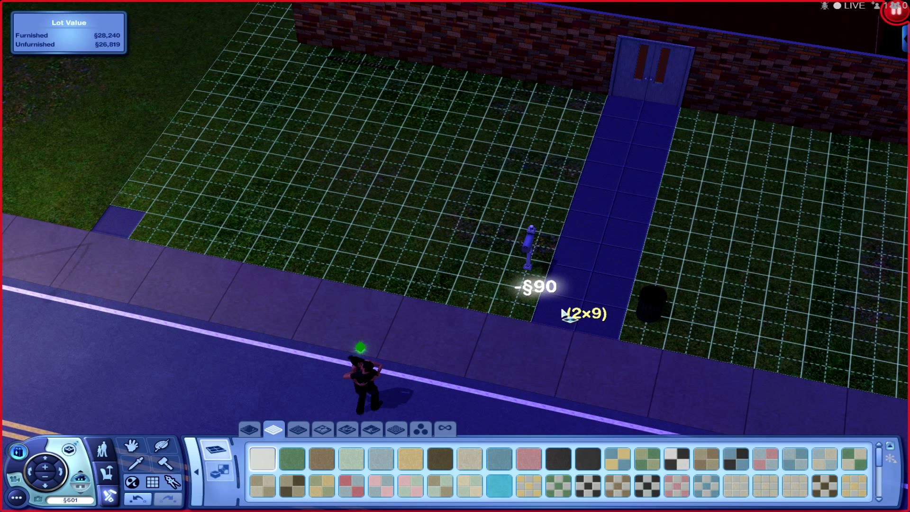
click(325, 60)
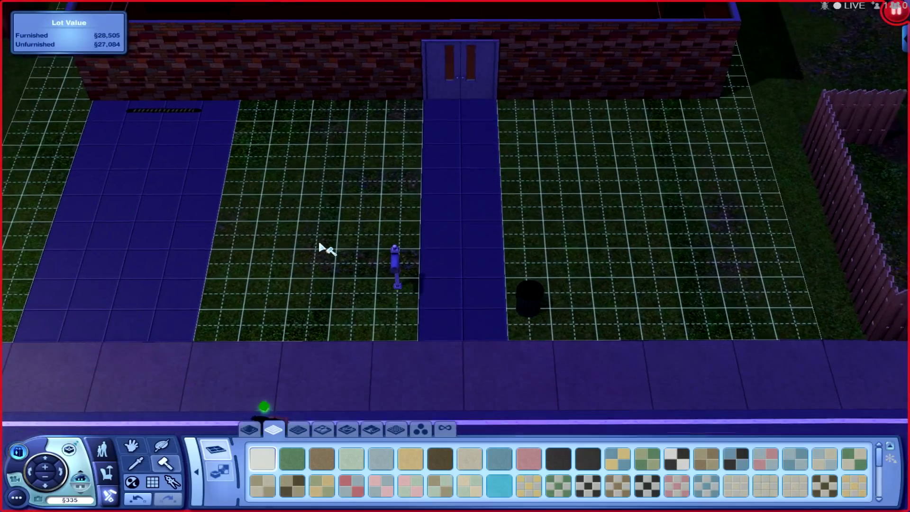
click(394, 249)
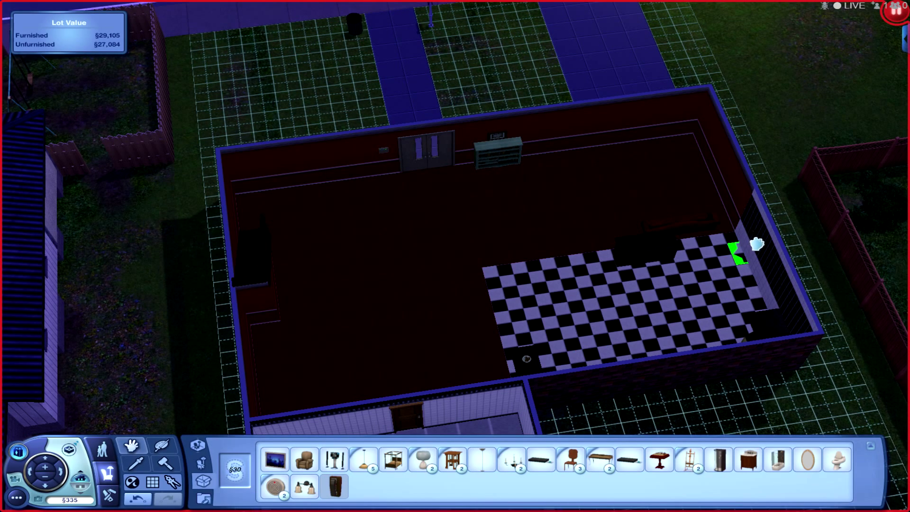
mouse_move(548, 151)
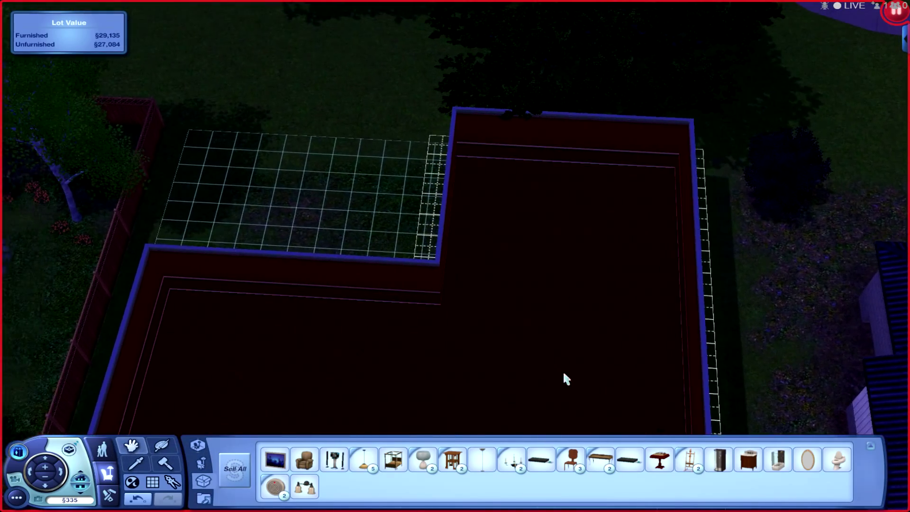
mouse_move(449, 458)
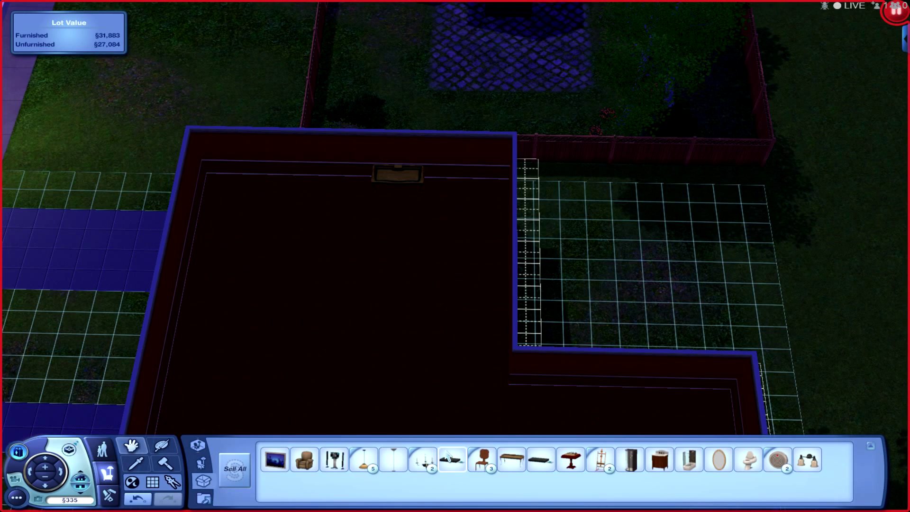
Place a chair at the back-wall desk and set the second desk between the easels
click(451, 459)
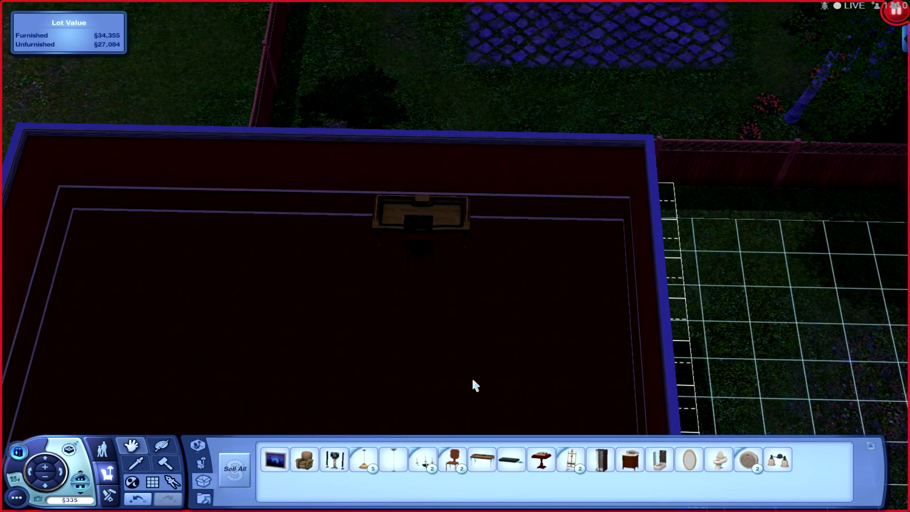
mouse_move(486, 420)
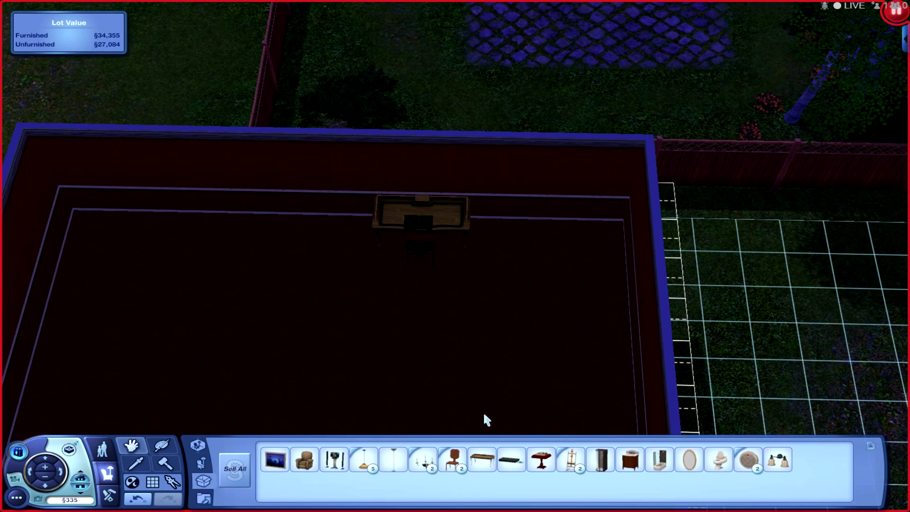
mouse_move(515, 432)
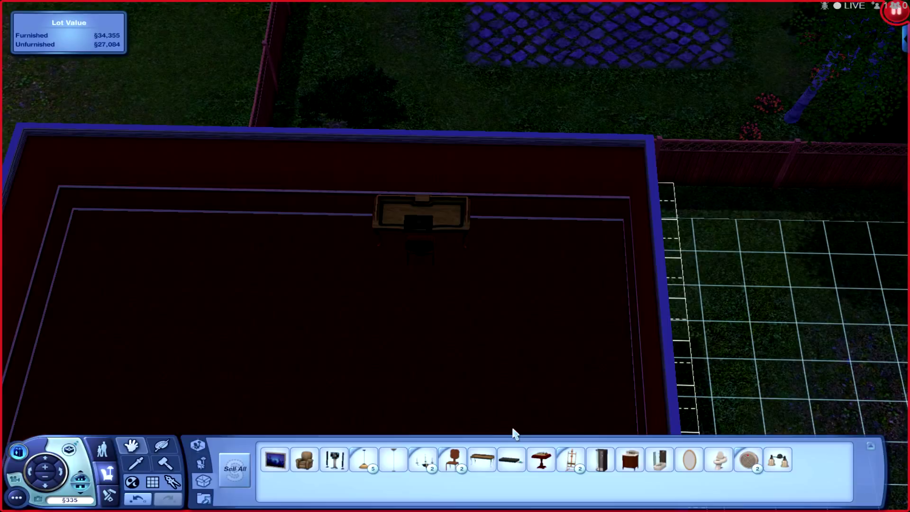
mouse_move(516, 429)
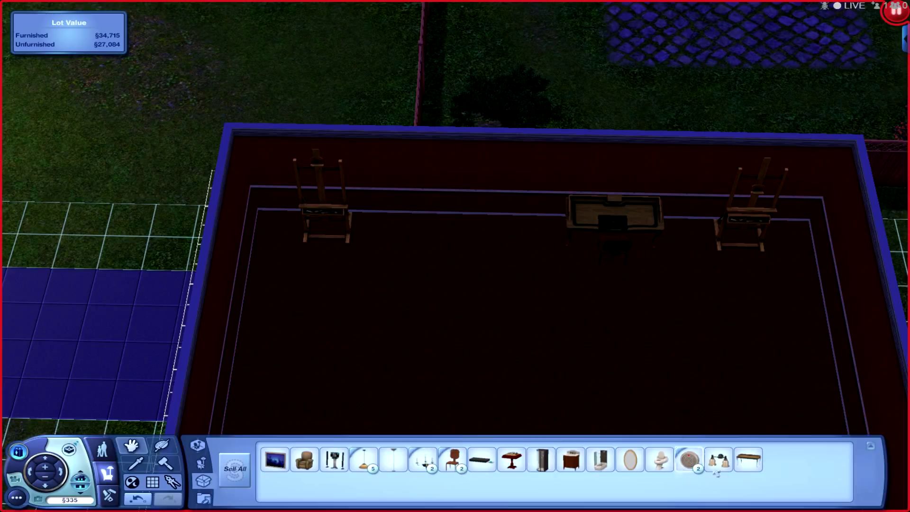
mouse_move(748, 459)
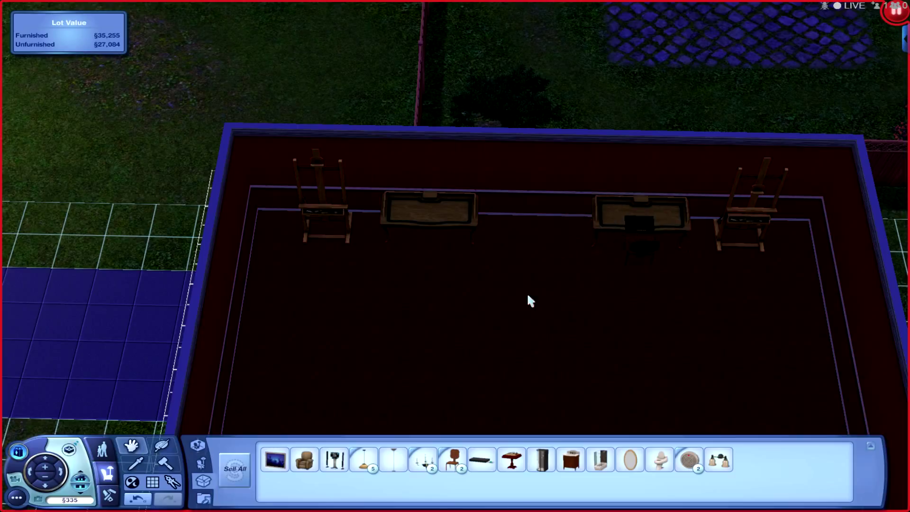
click(510, 459)
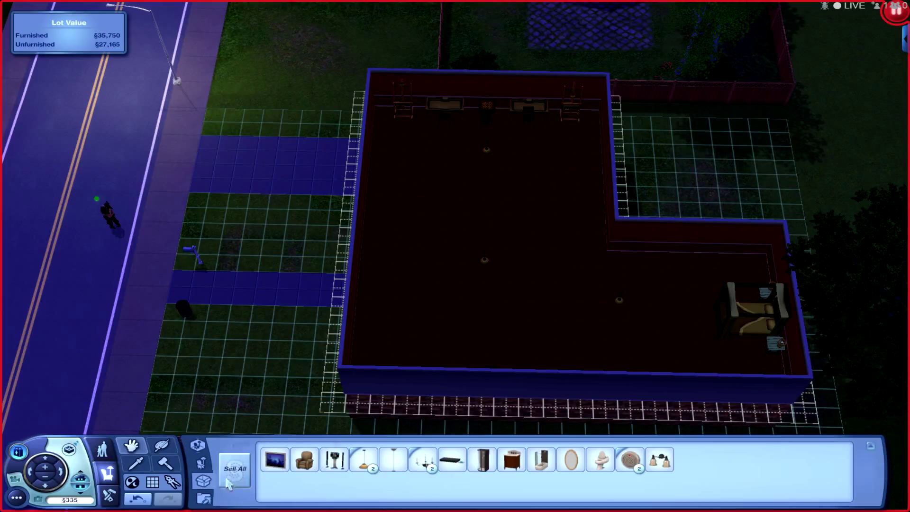
mouse_move(304, 458)
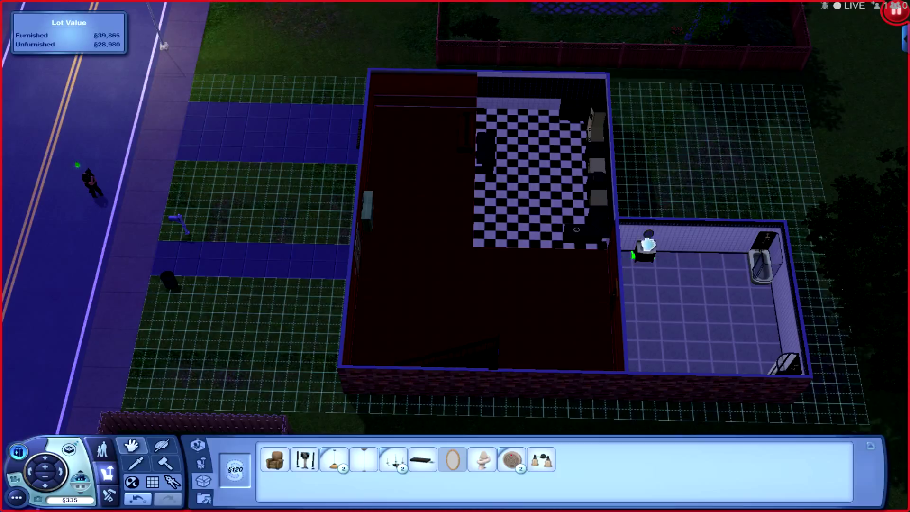
Place two fixtures from the family inventory in the tiled bathroom
click(678, 324)
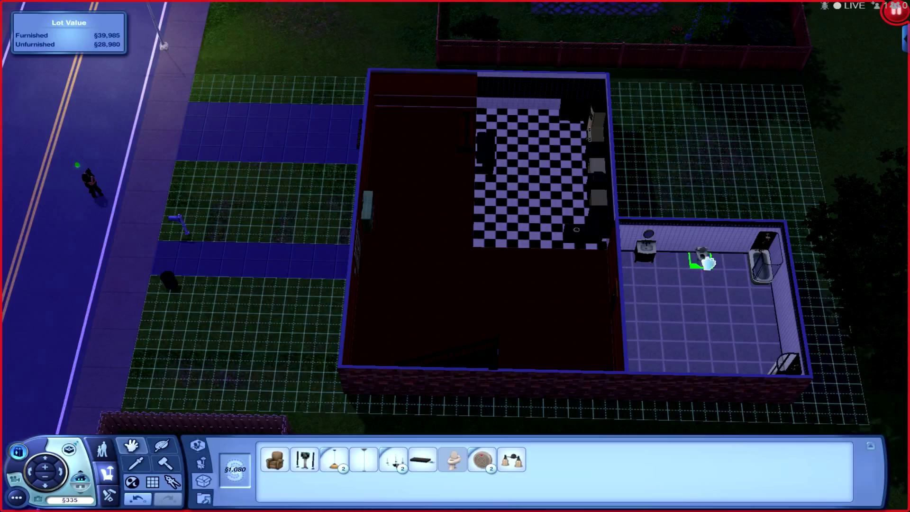
click(703, 261)
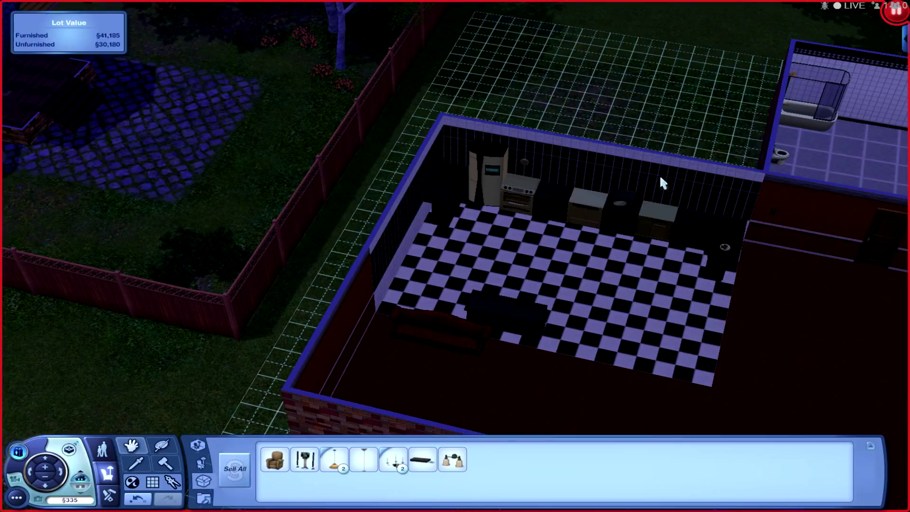
mouse_move(660, 193)
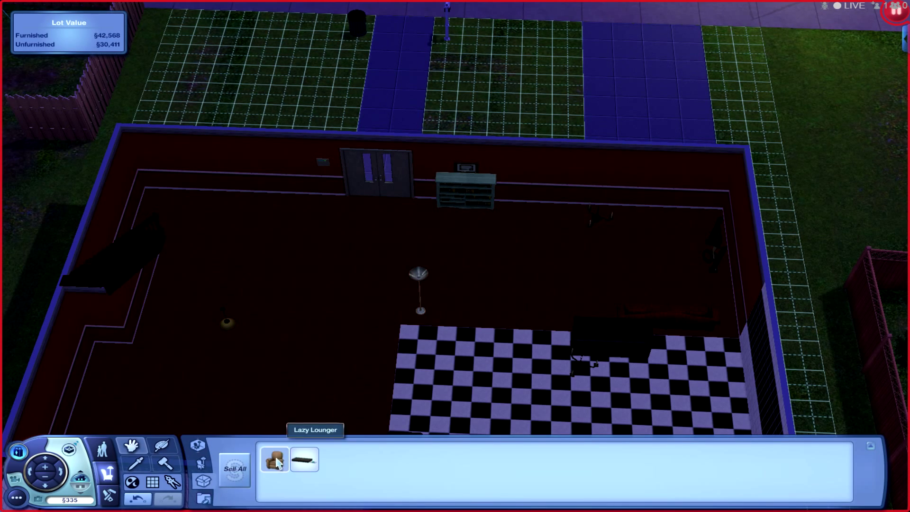
Place the Lazy Lounger armchair from the family inventory
click(273, 459)
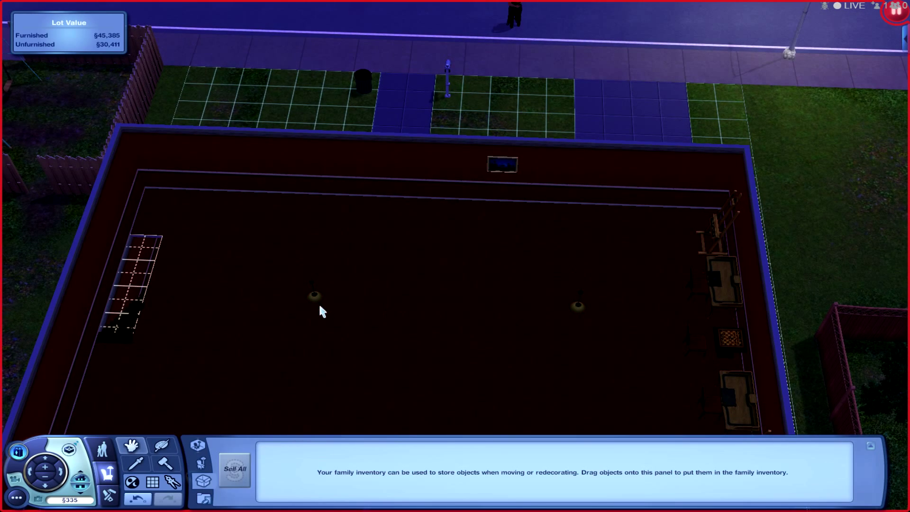
mouse_move(228, 340)
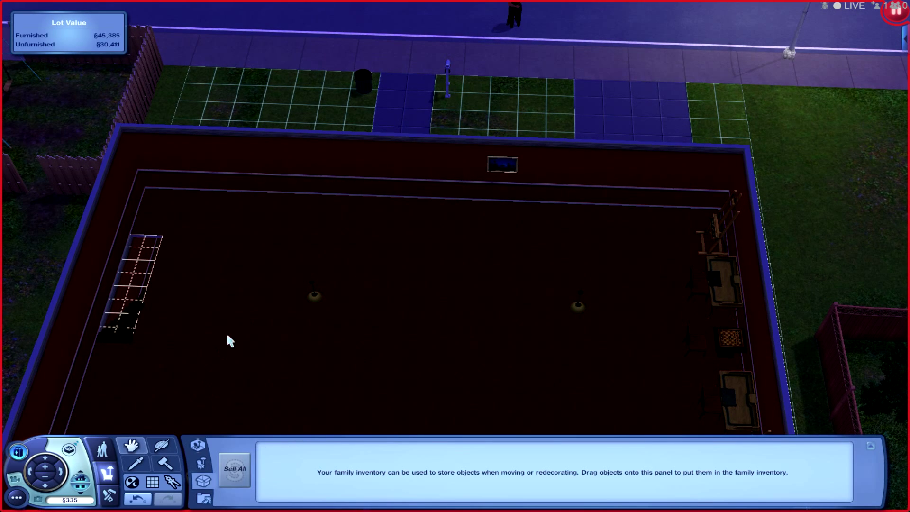
mouse_move(339, 345)
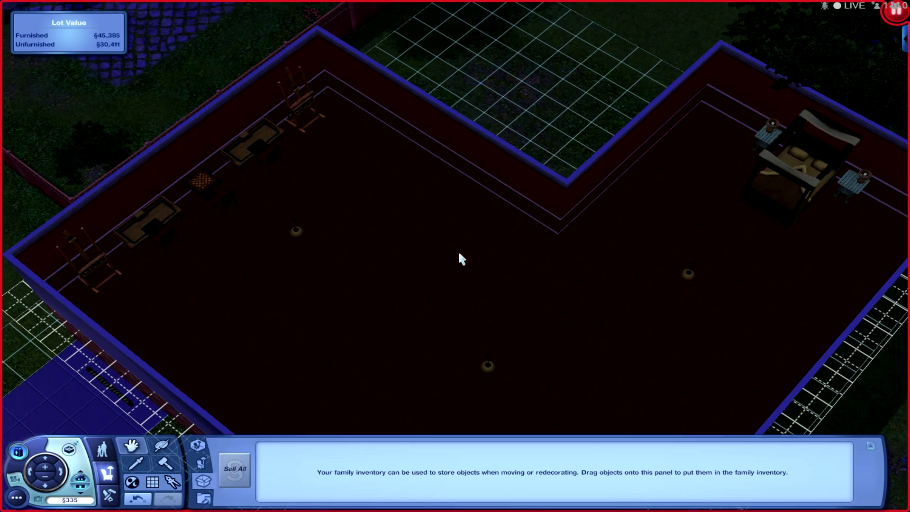
mouse_move(557, 113)
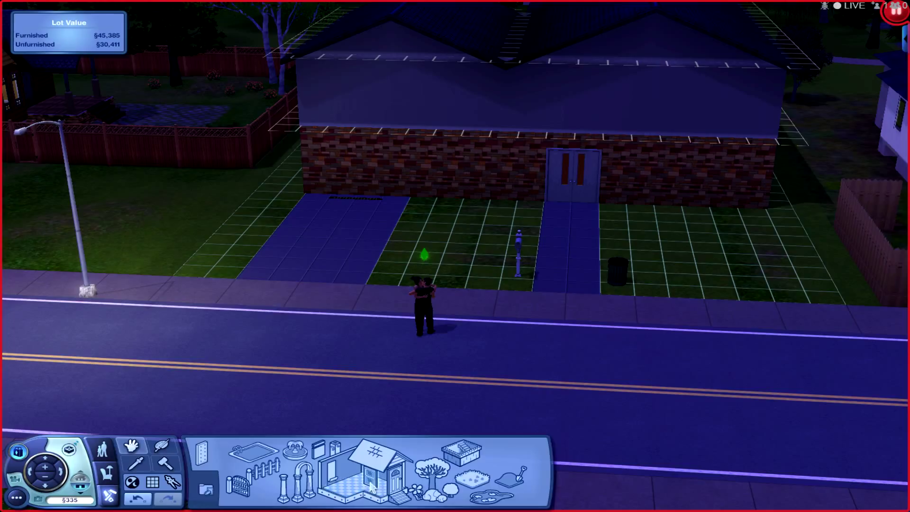
Place a The Truth Divider window on the front wall left of the door
click(365, 470)
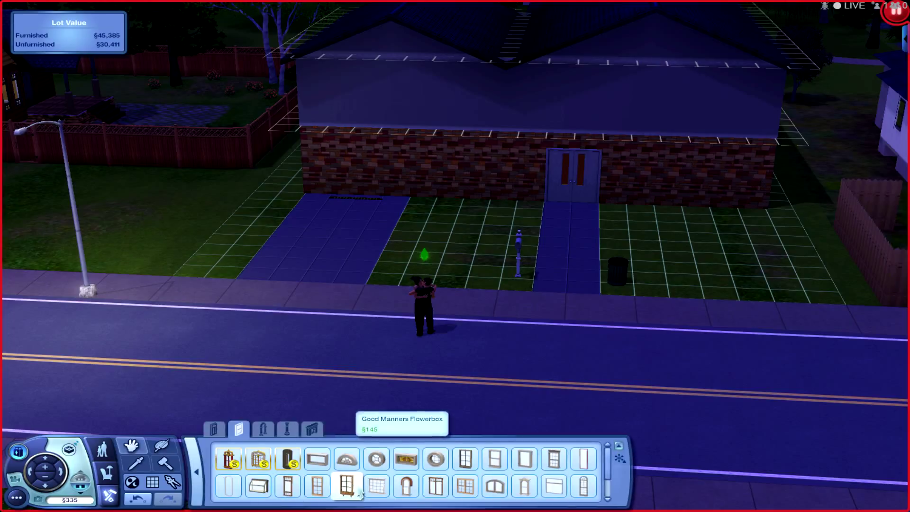
mouse_move(464, 459)
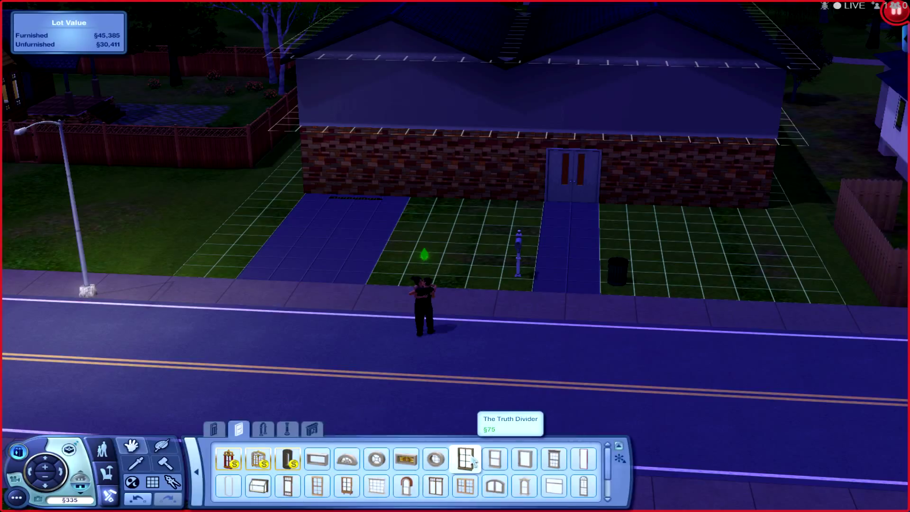
mouse_move(470, 461)
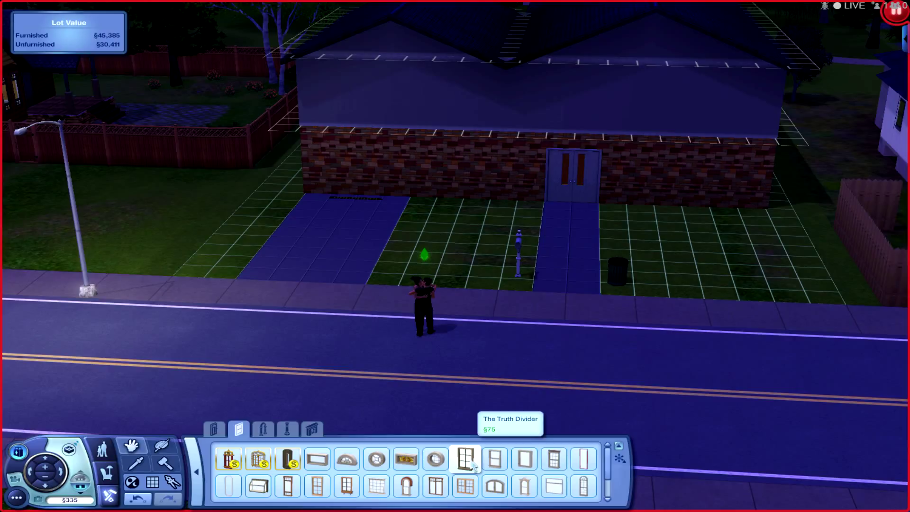
click(467, 458)
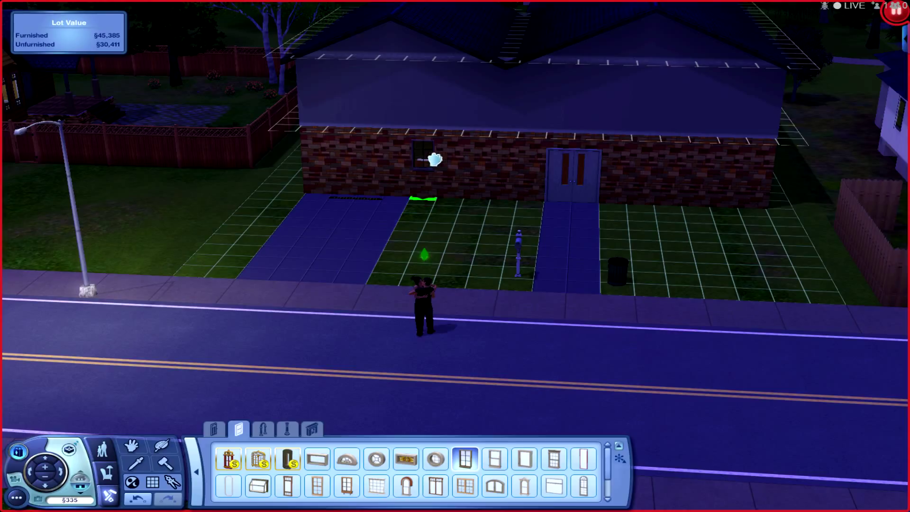
click(667, 162)
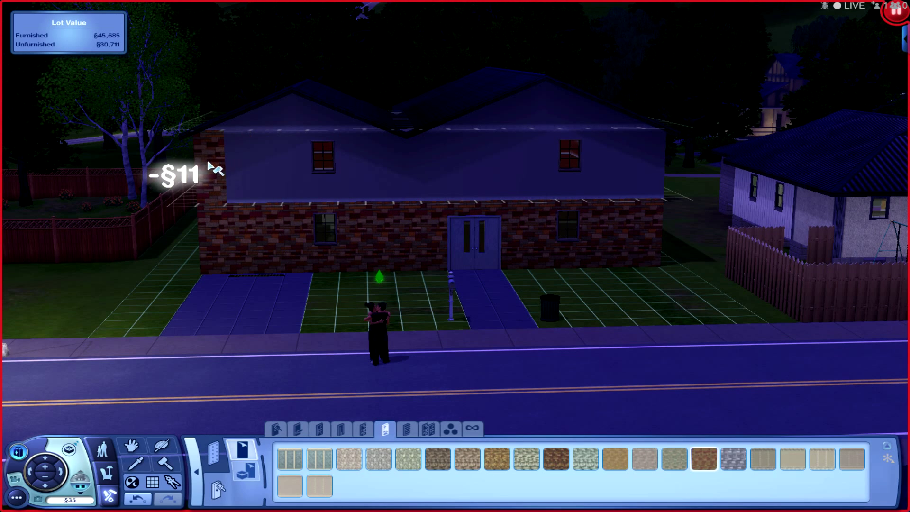
Paint the upper front wall with the red brick covering
click(632, 169)
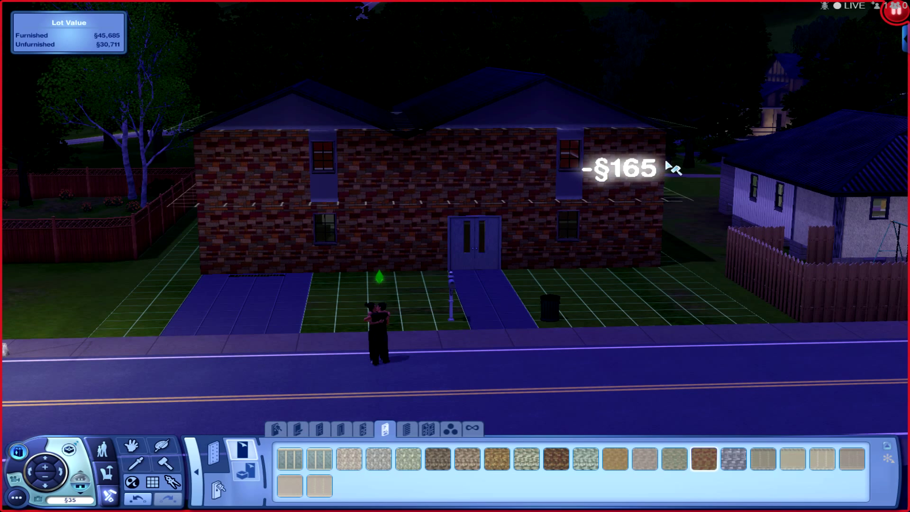